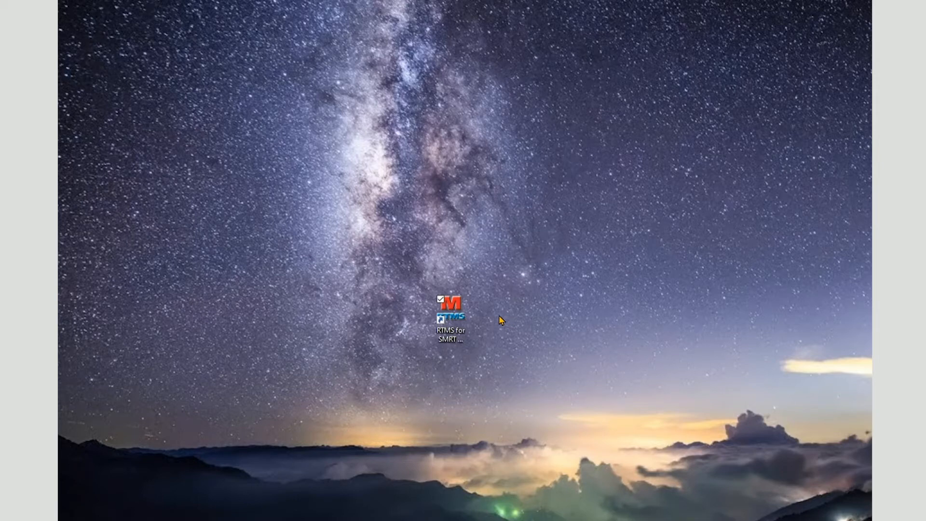
# Step: Launch the RTMS for SMRT shortcut to reach the Instrument Configuration dialog
pyautogui.doubleClick(449, 307)
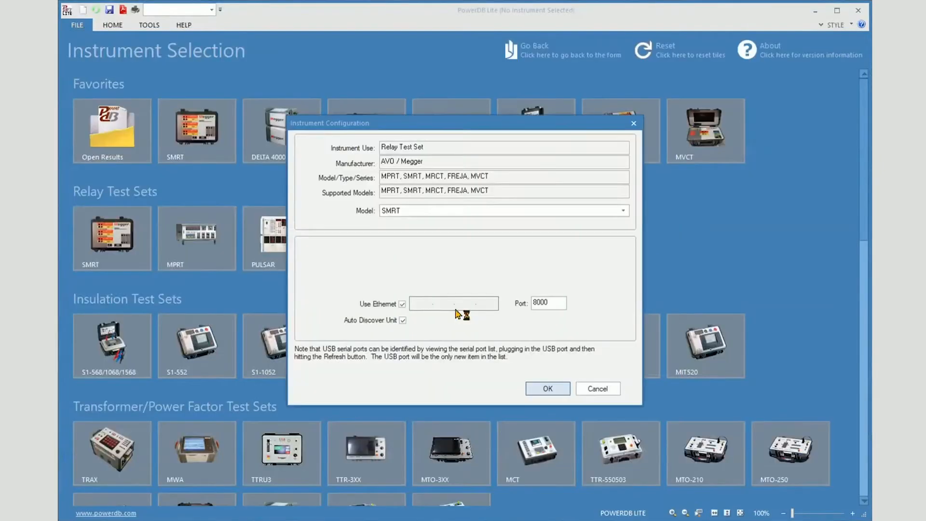
pyautogui.moveTo(420, 366)
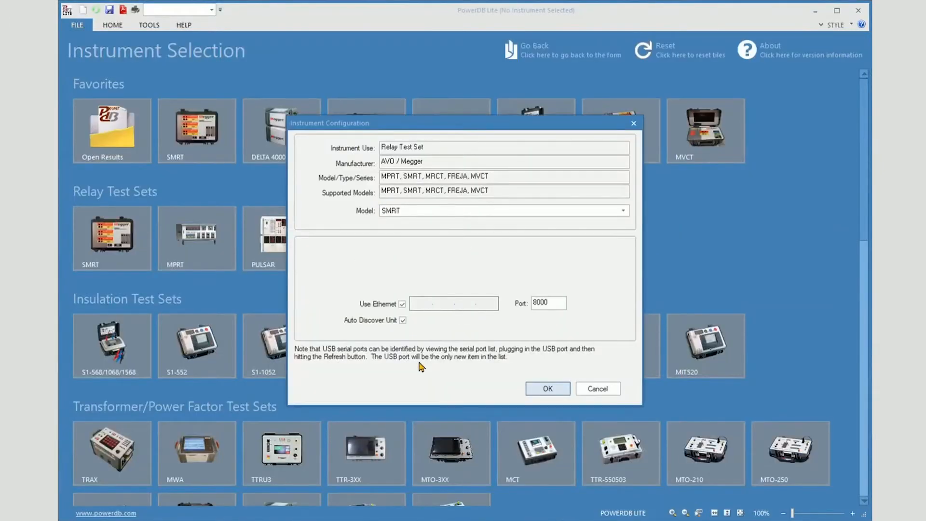
pyautogui.moveTo(411, 320)
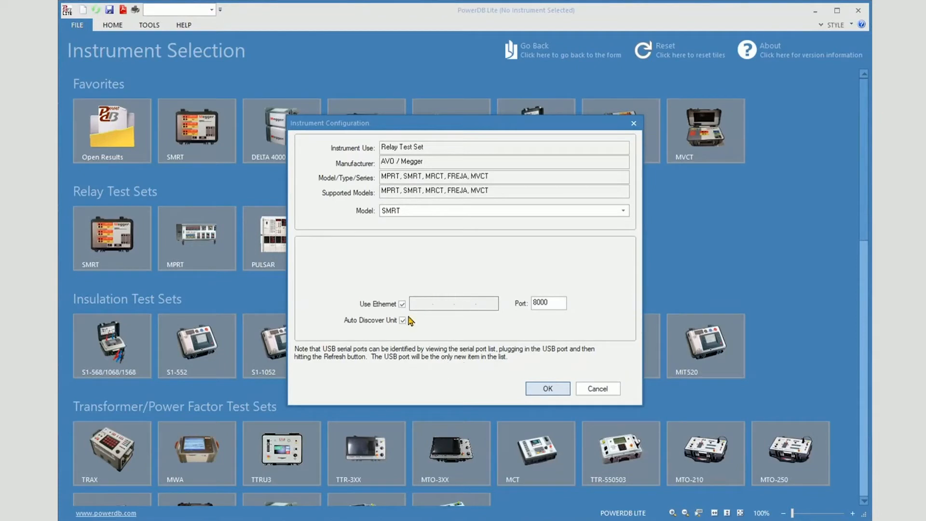
# Step: Disable Use Ethernet, refresh the serial port list and select port 37
pyautogui.click(402, 304)
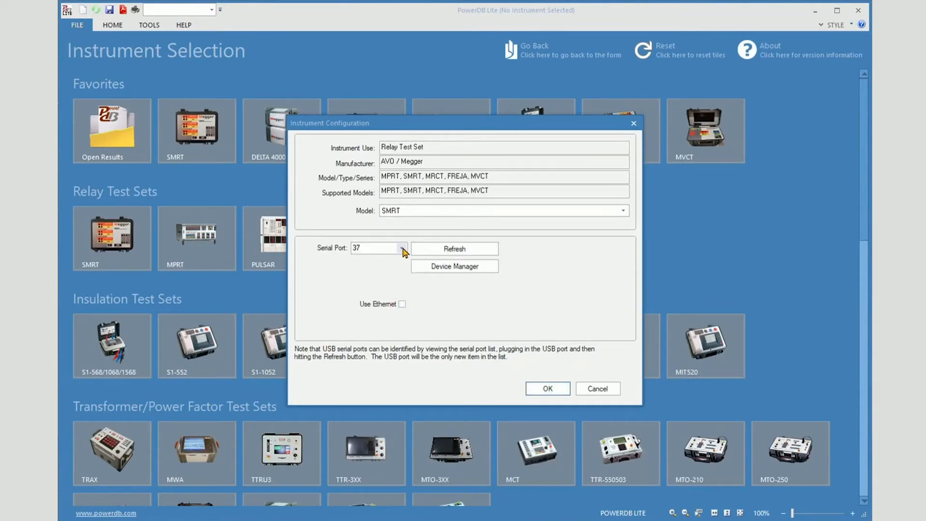
pyautogui.click(401, 248)
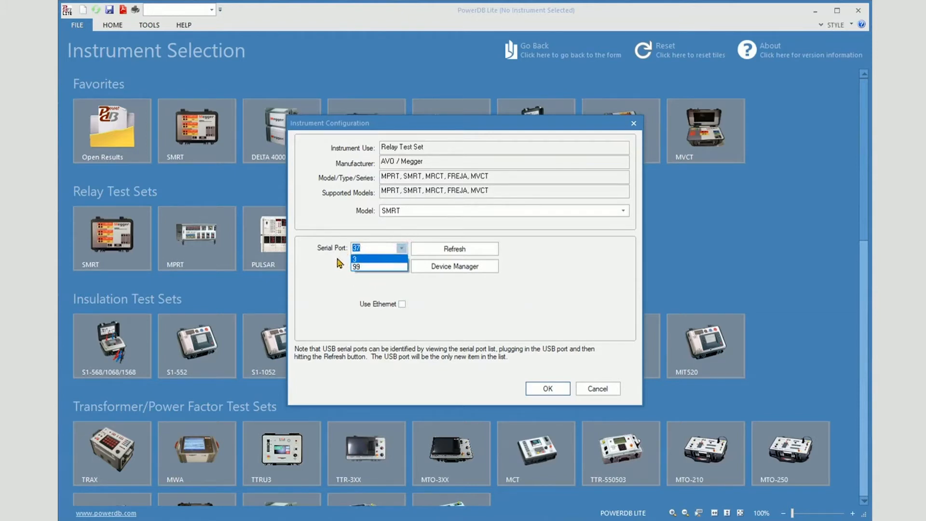
pyautogui.moveTo(362, 283)
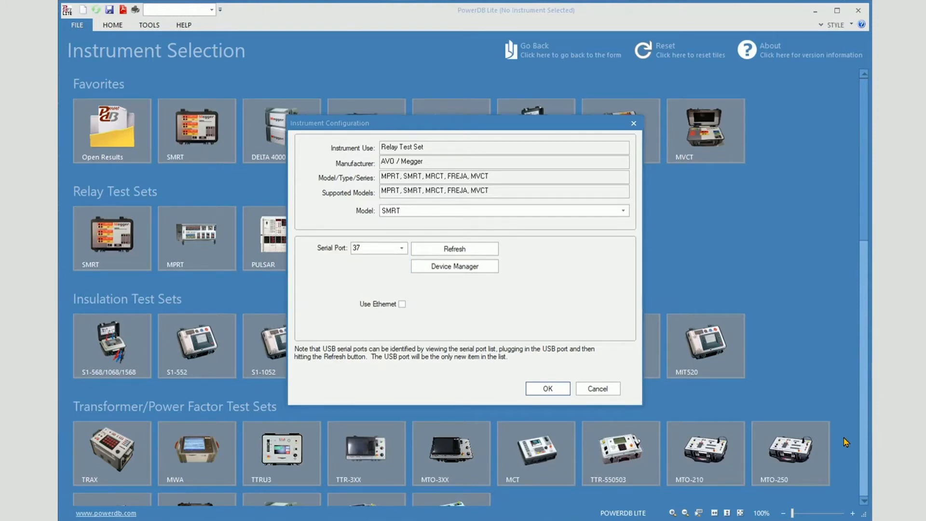
pyautogui.moveTo(557, 301)
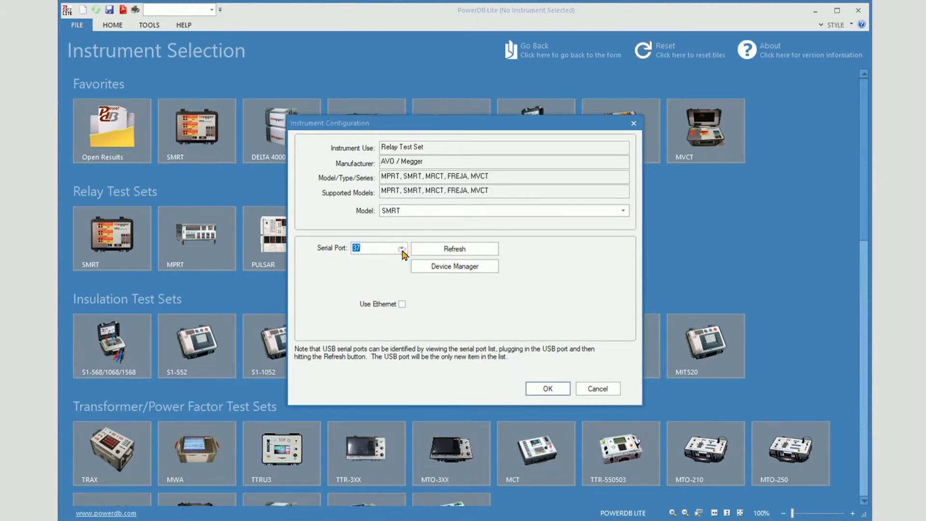
pyautogui.click(454, 247)
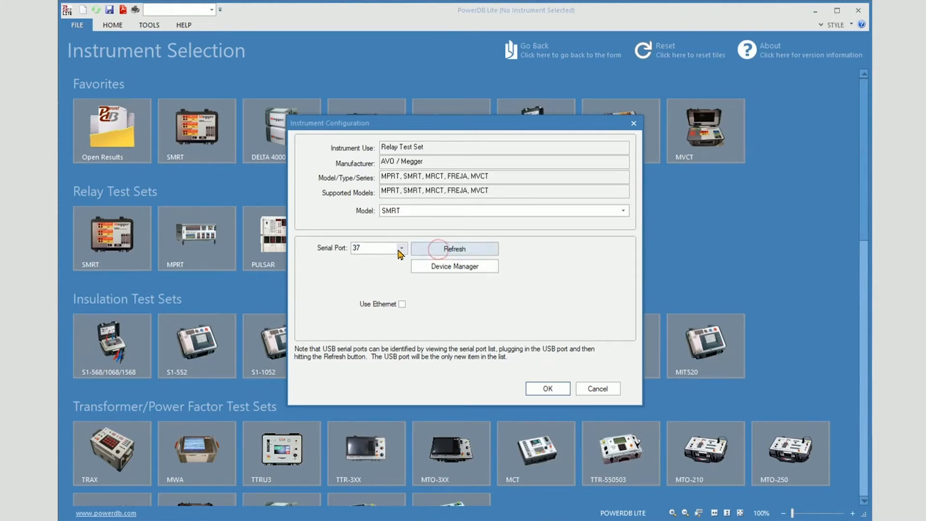
pyautogui.click(401, 248)
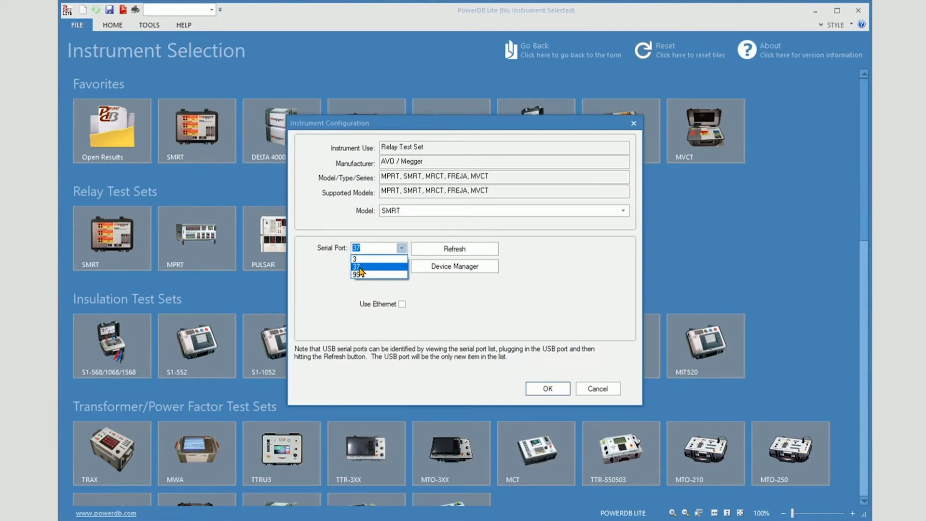
pyautogui.click(379, 266)
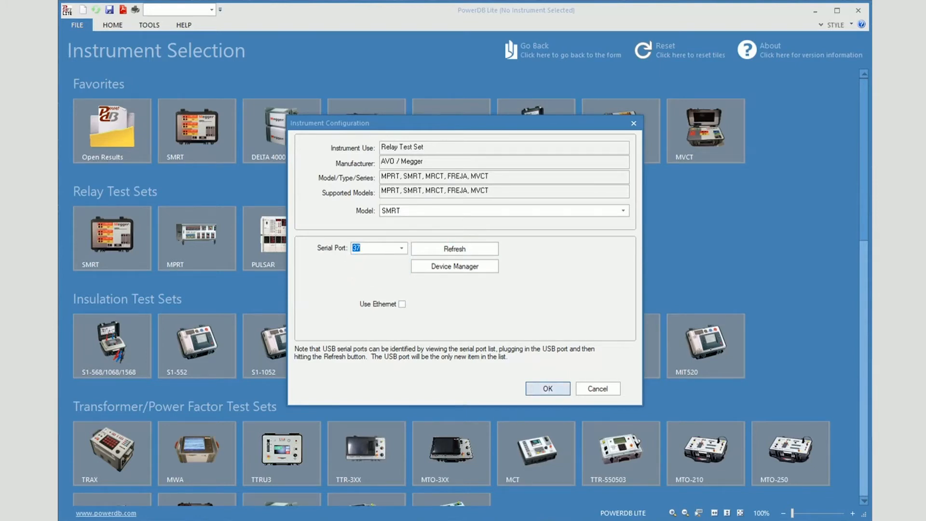
# Step: Confirm the serial configuration with OK so the SMRT test screen loads
pyautogui.click(546, 388)
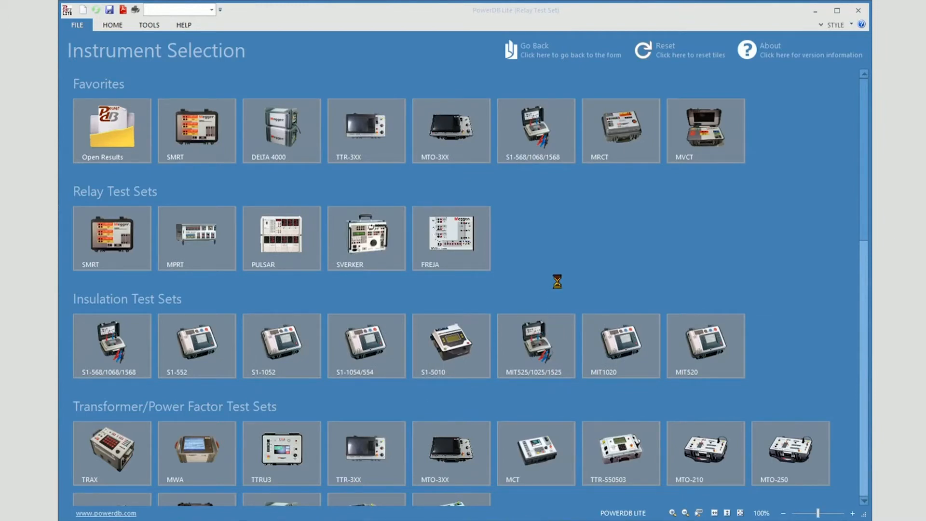
pyautogui.moveTo(563, 273)
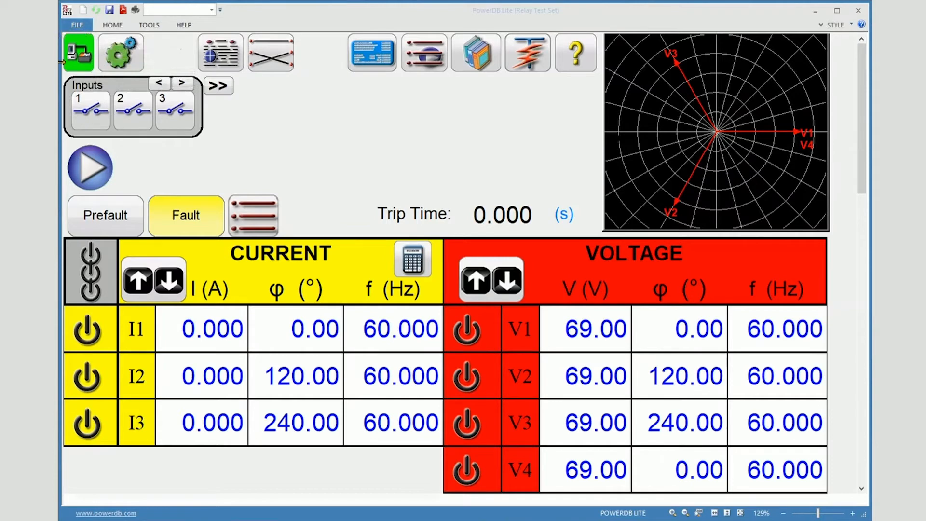
pyautogui.moveTo(79, 52)
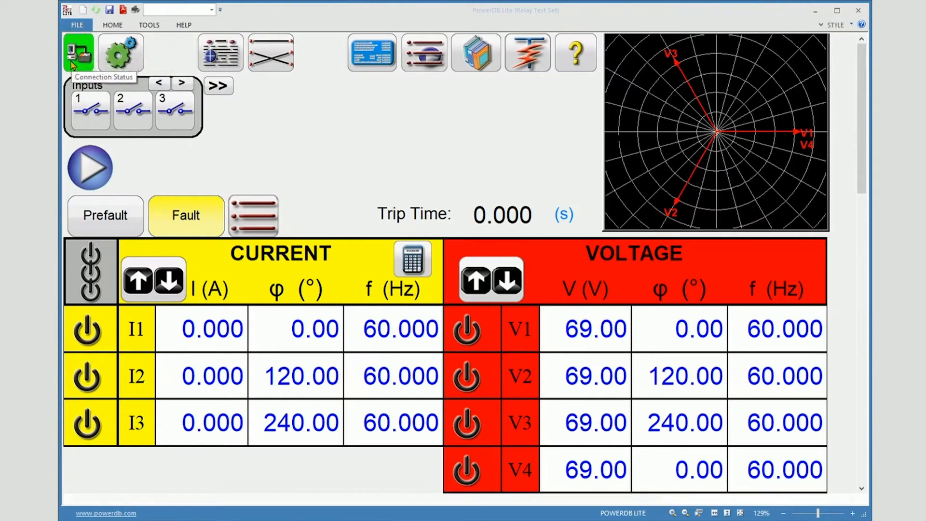
pyautogui.moveTo(94, 52)
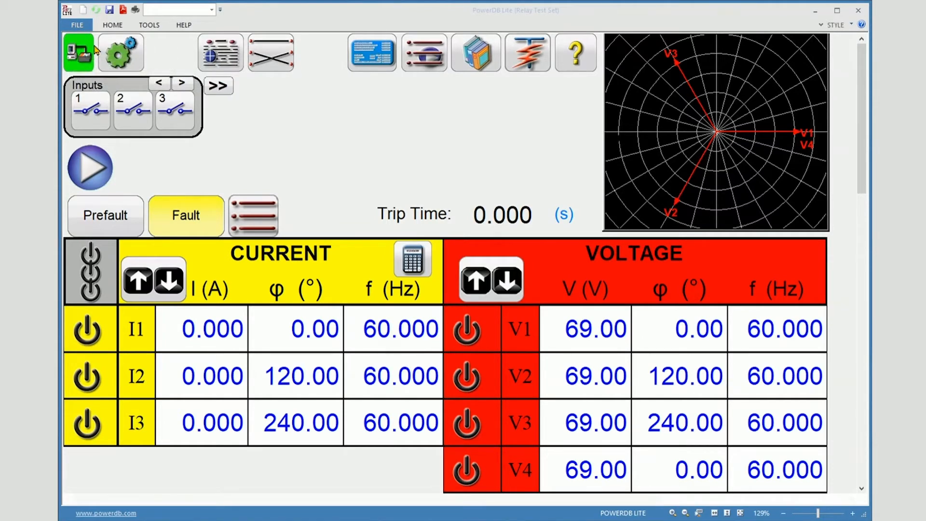
pyautogui.moveTo(80, 56)
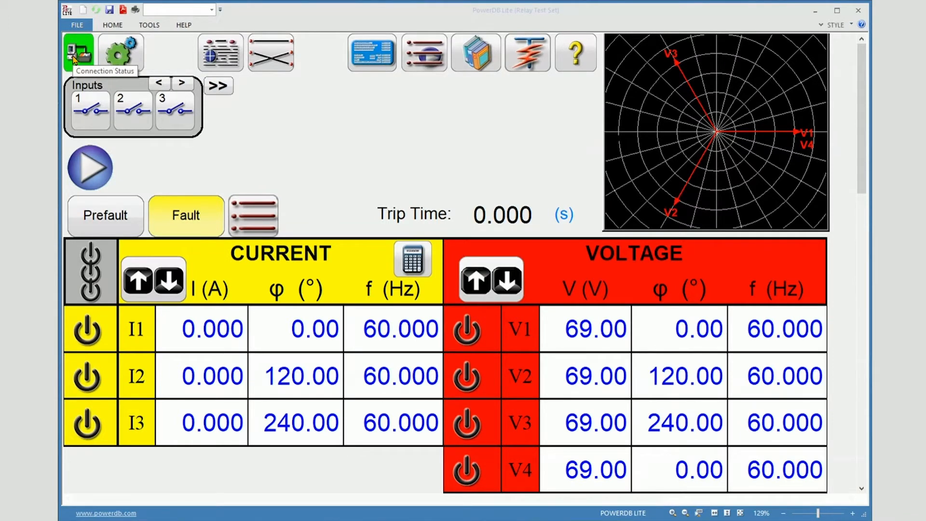
pyautogui.moveTo(601, 112)
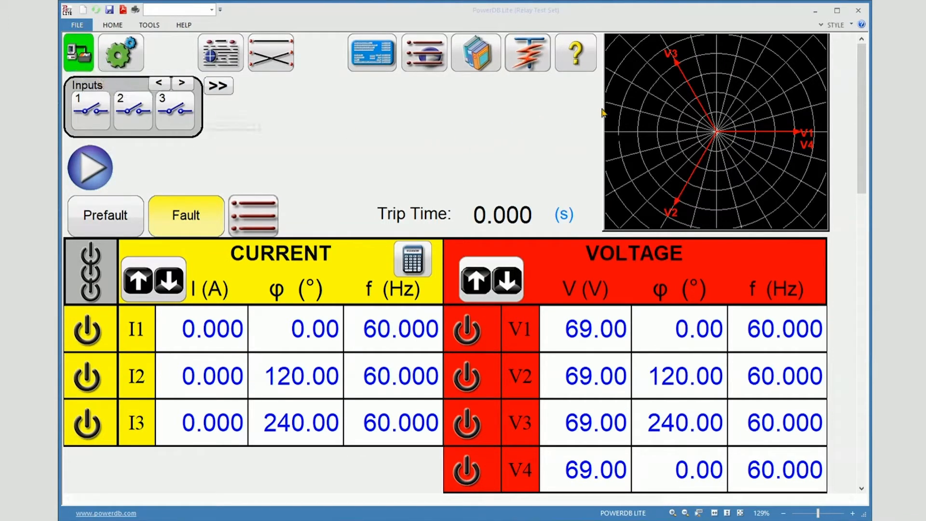
pyautogui.moveTo(851, 25)
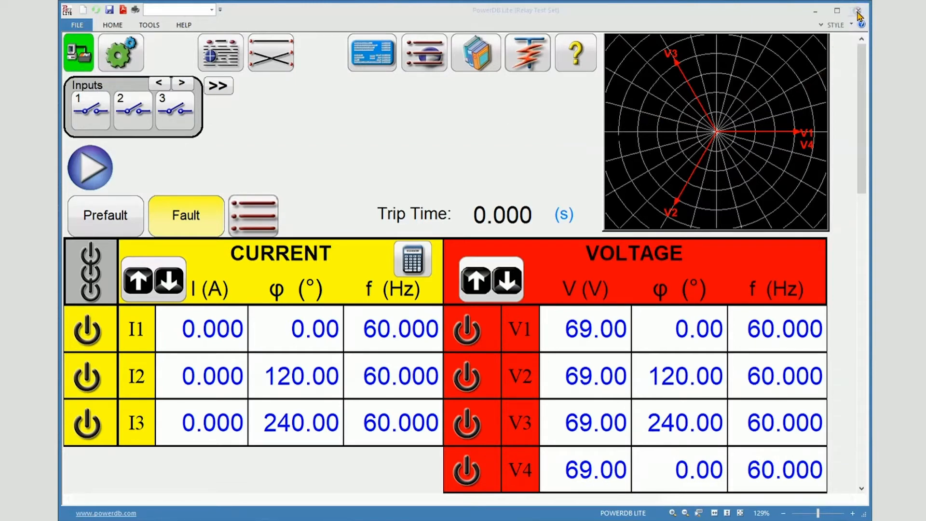
# Step: Close PowerDB Lite and relaunch the RTMS for SMRT shortcut
pyautogui.click(859, 11)
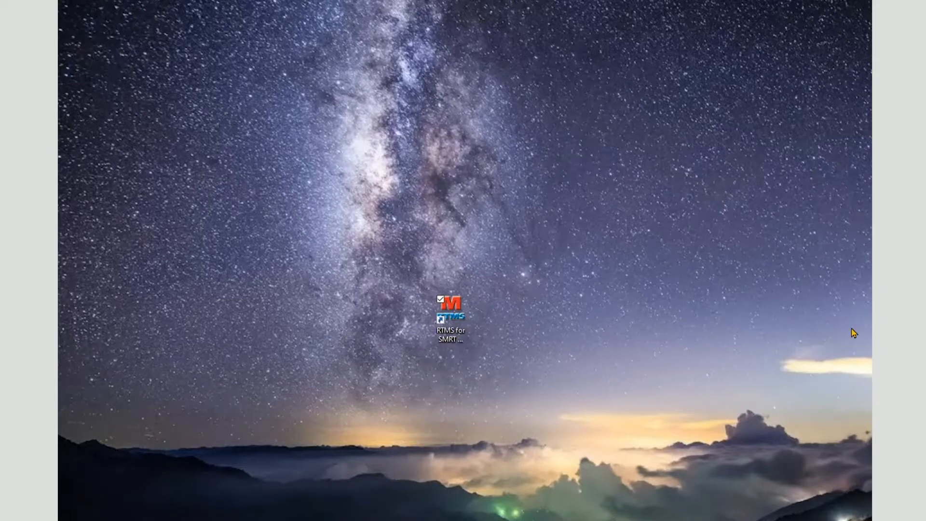
pyautogui.click(450, 312)
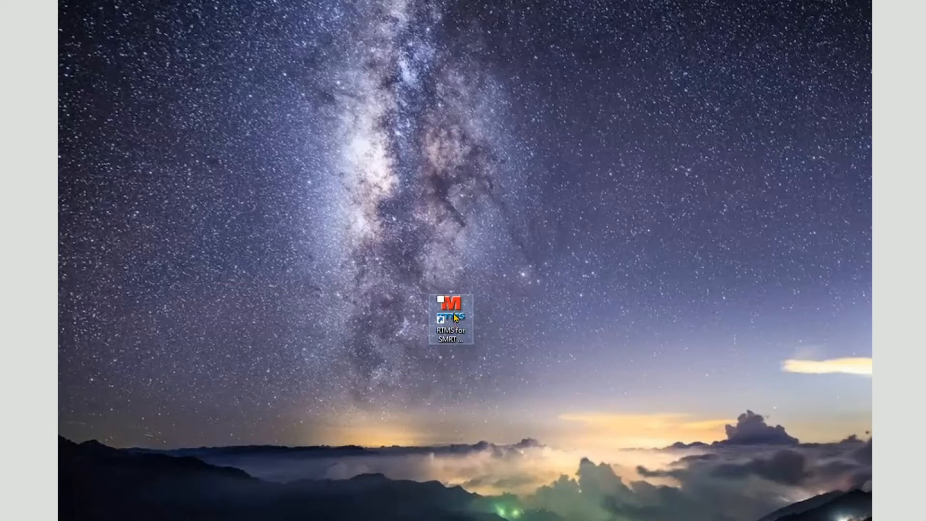
pyautogui.doubleClick(452, 310)
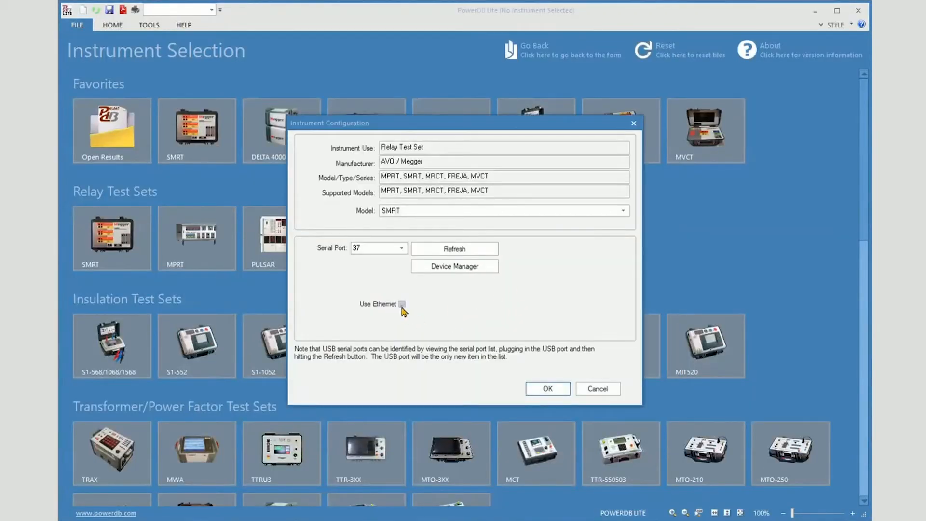
# Step: Re-enable Use Ethernet and confirm the configuration with OK
pyautogui.click(402, 304)
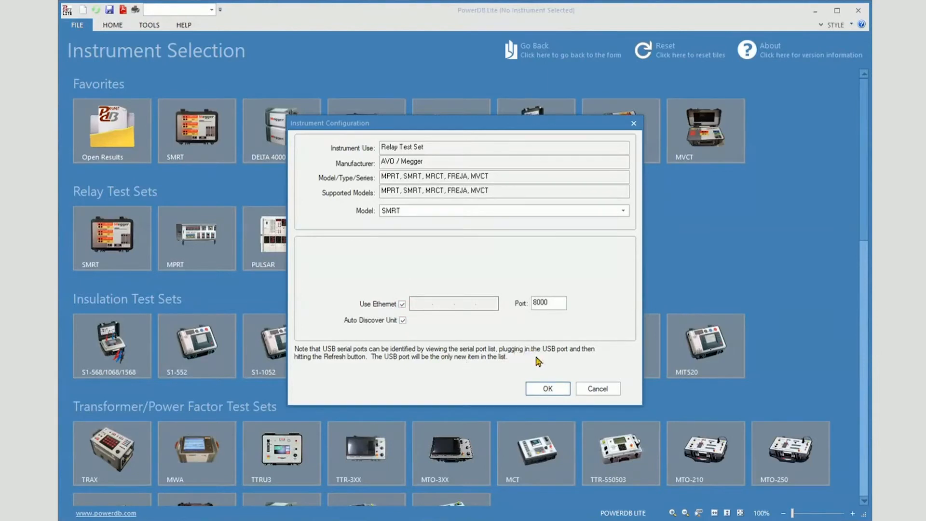
pyautogui.click(546, 389)
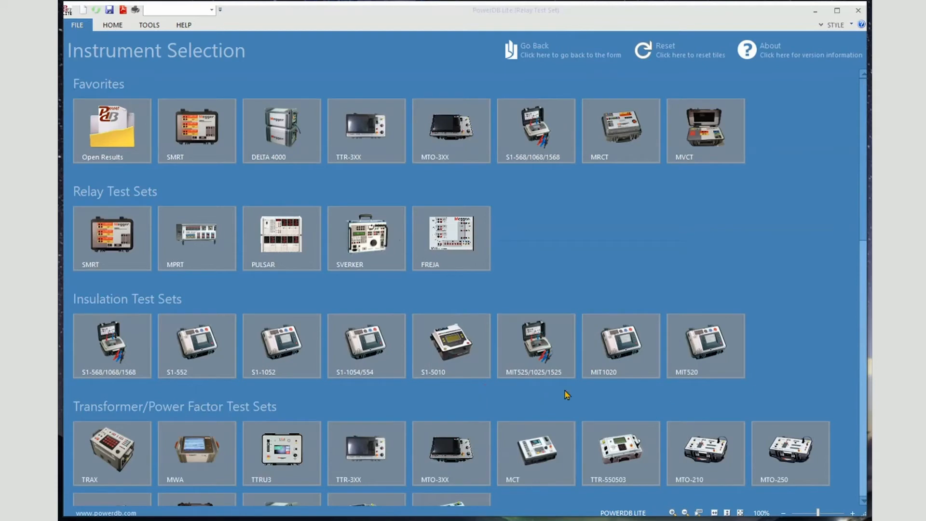
pyautogui.moveTo(156, 203)
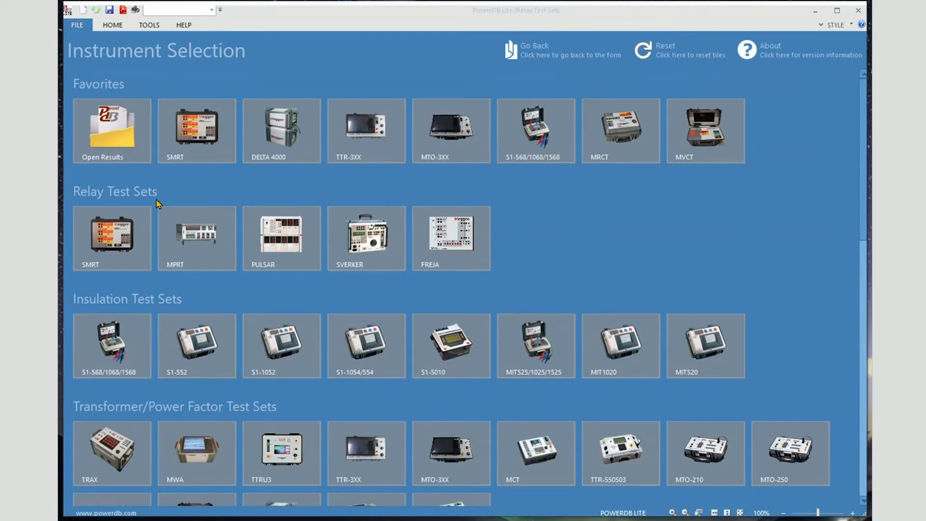
pyautogui.moveTo(171, 202)
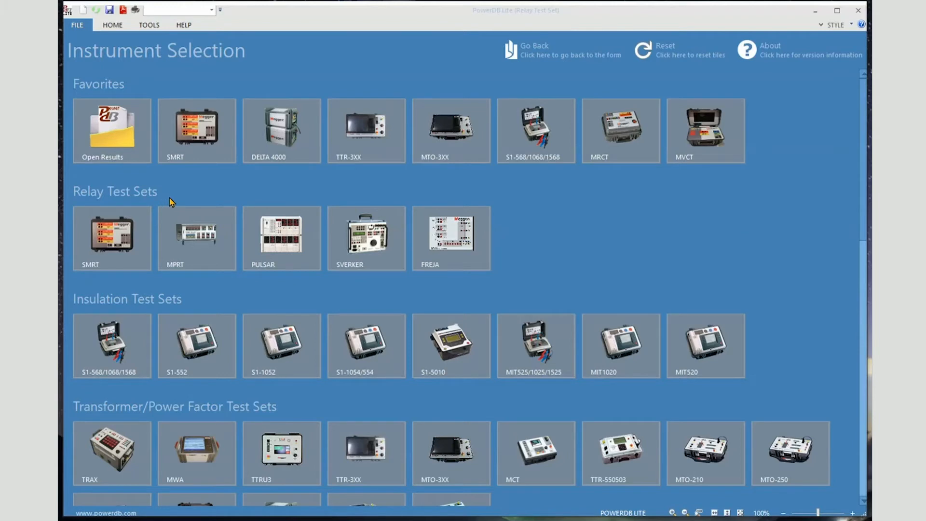
# Step: Select the SMRT tile under Relay Test Sets to load its manual test form
pyautogui.click(112, 238)
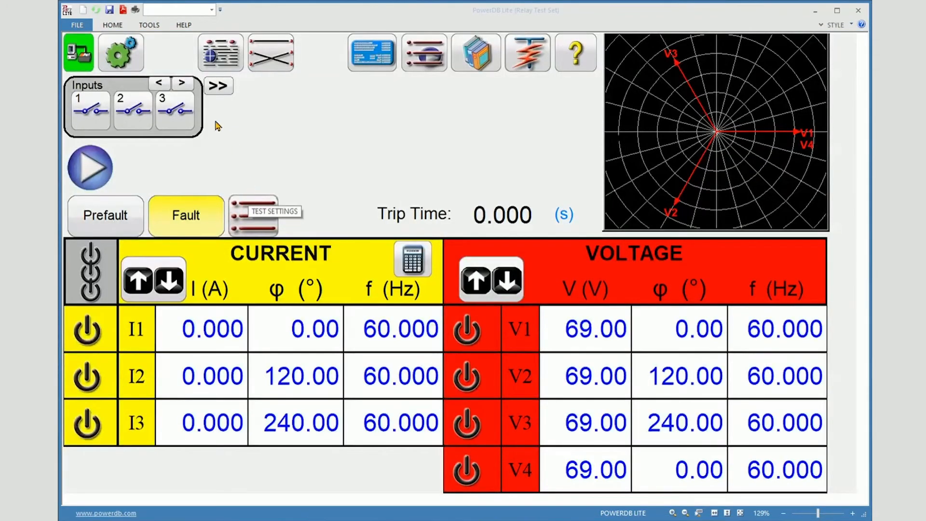
pyautogui.moveTo(78, 53)
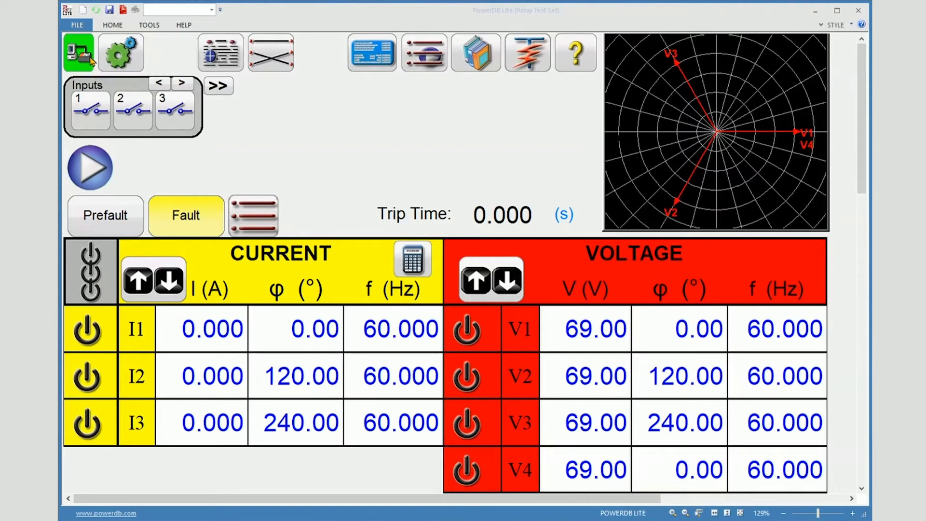
pyautogui.moveTo(849, 371)
pyautogui.write('IPCONFIG')
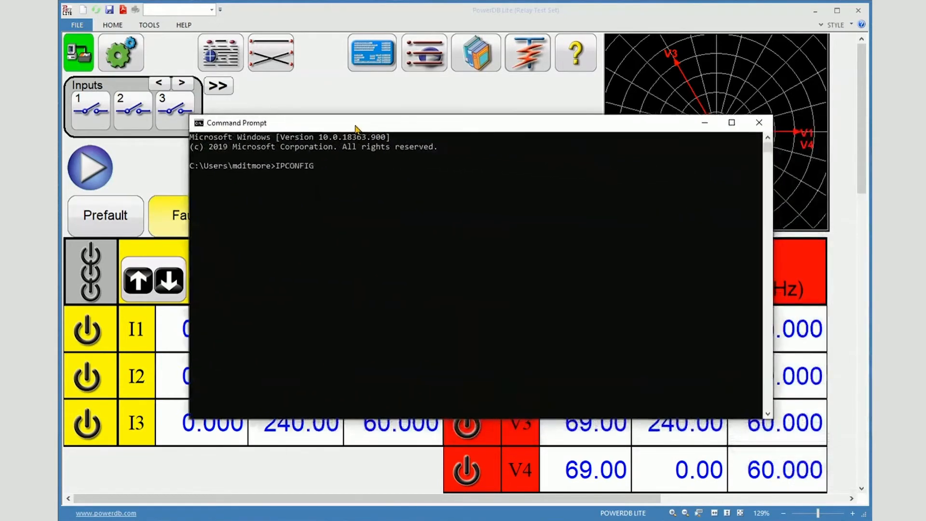
# Step: Run IPCONFIG and scroll to Ethernet 6 at 169.254.209.83, mask 255.255.0.0
pyautogui.moveTo(354, 122); pyautogui.dragTo(343, 133)
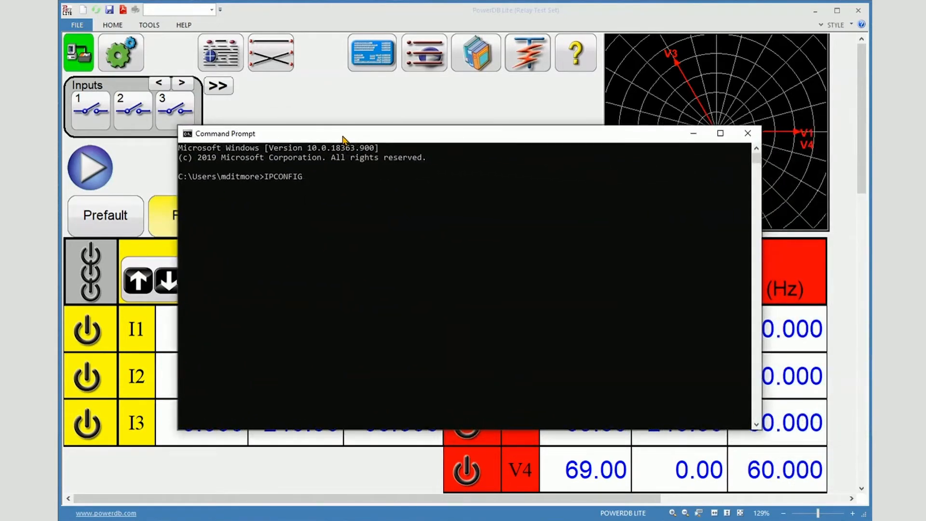
pyautogui.moveTo(272, 185)
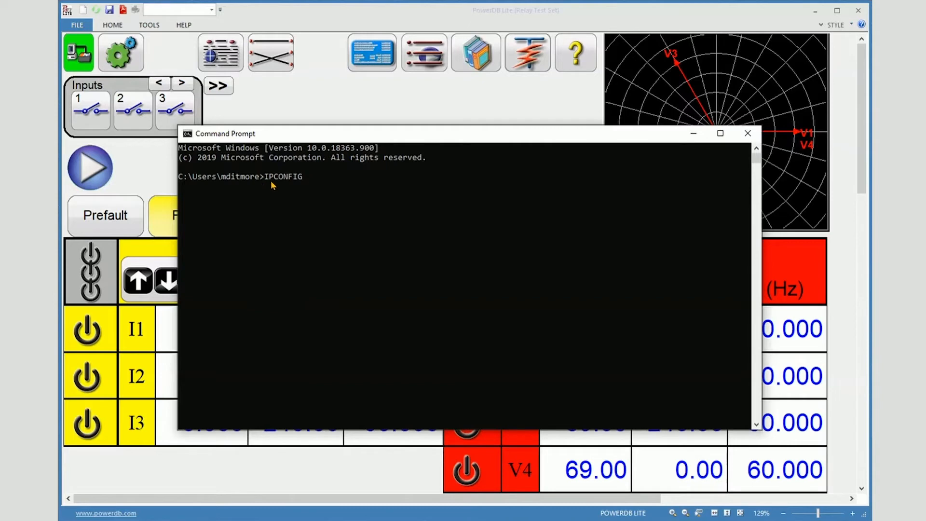
pyautogui.moveTo(304, 184)
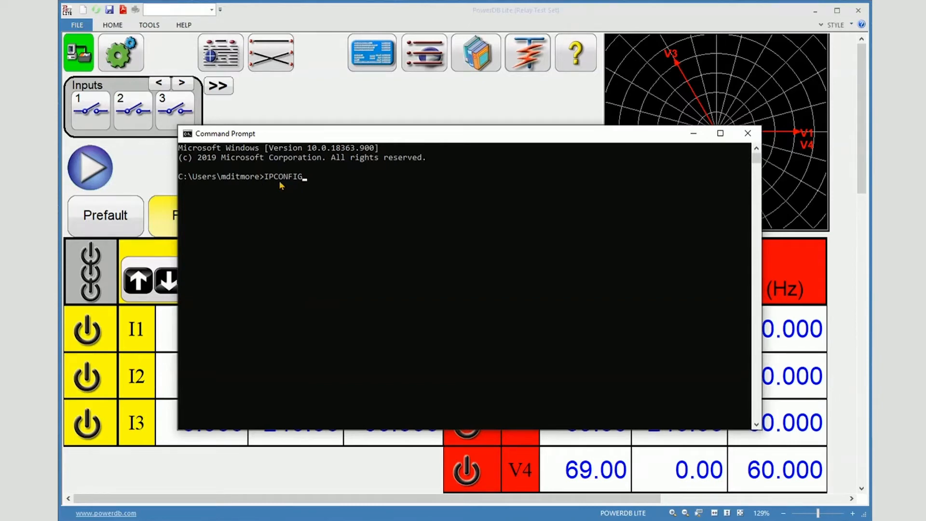
pyautogui.moveTo(304, 184)
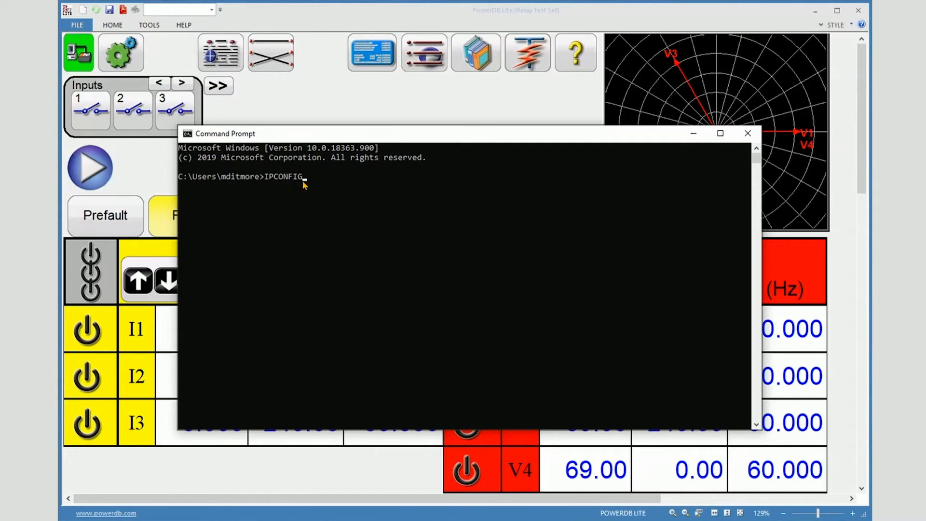
pyautogui.moveTo(306, 185)
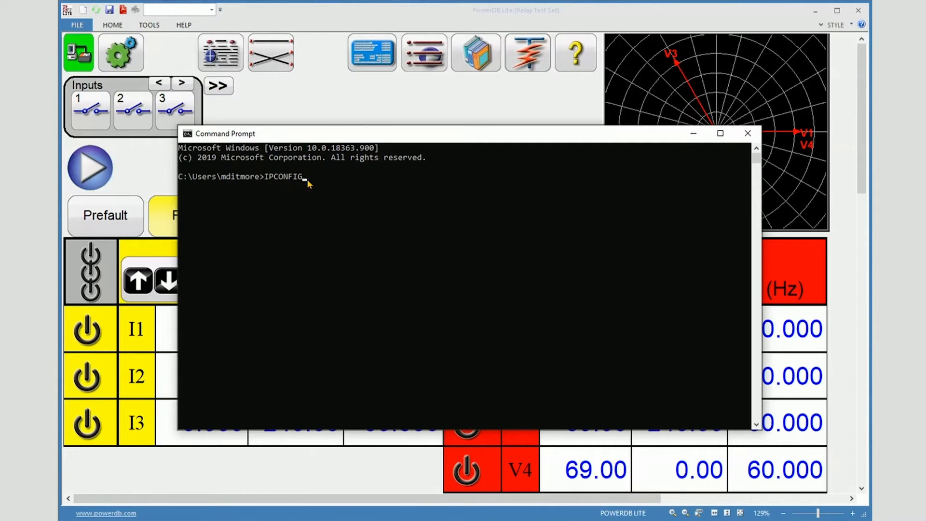
pyautogui.press('Return')
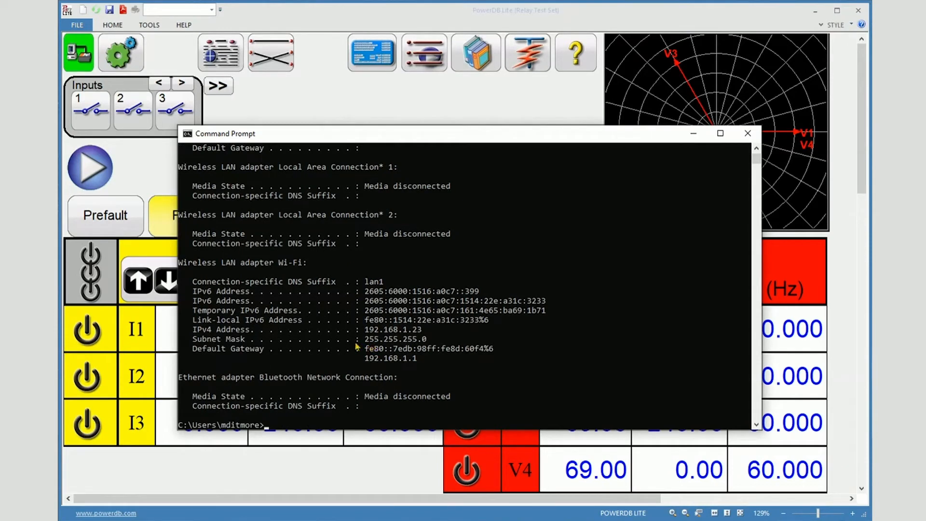
pyautogui.moveTo(248, 272)
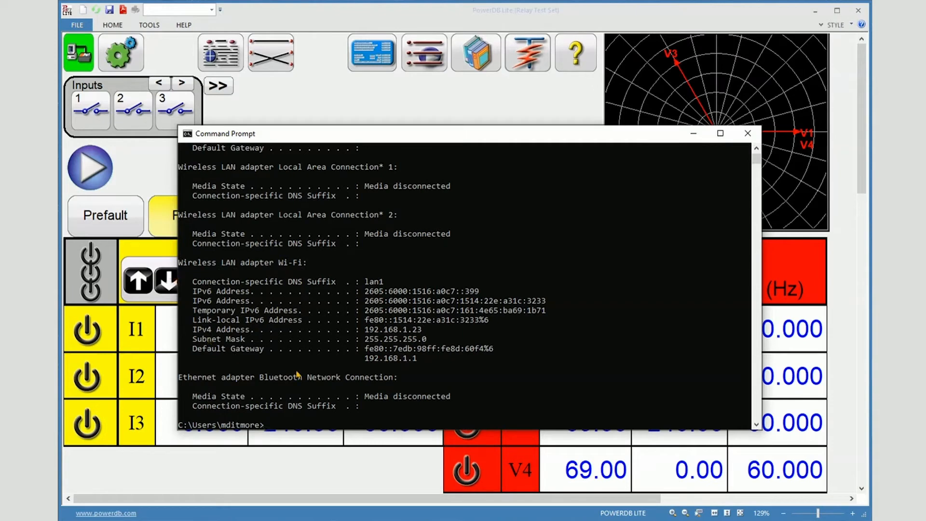
pyautogui.moveTo(394, 288)
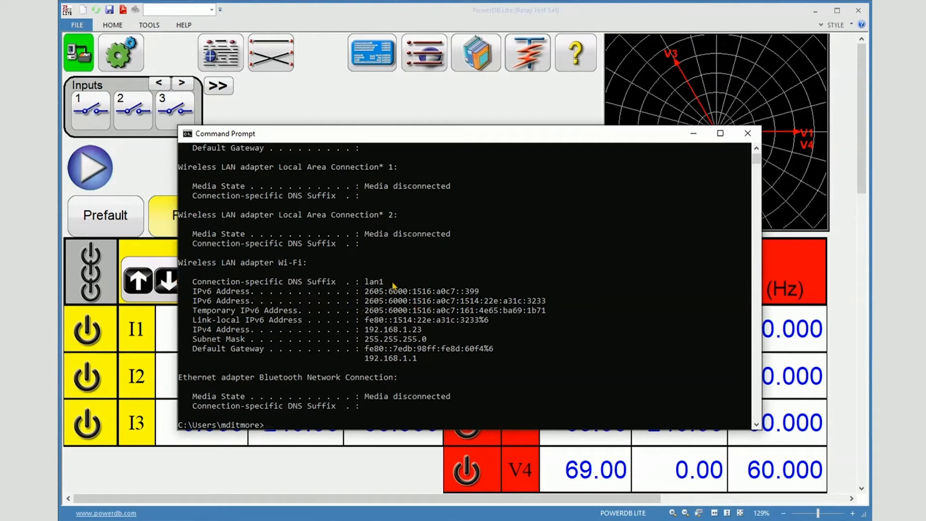
pyautogui.scroll(3)
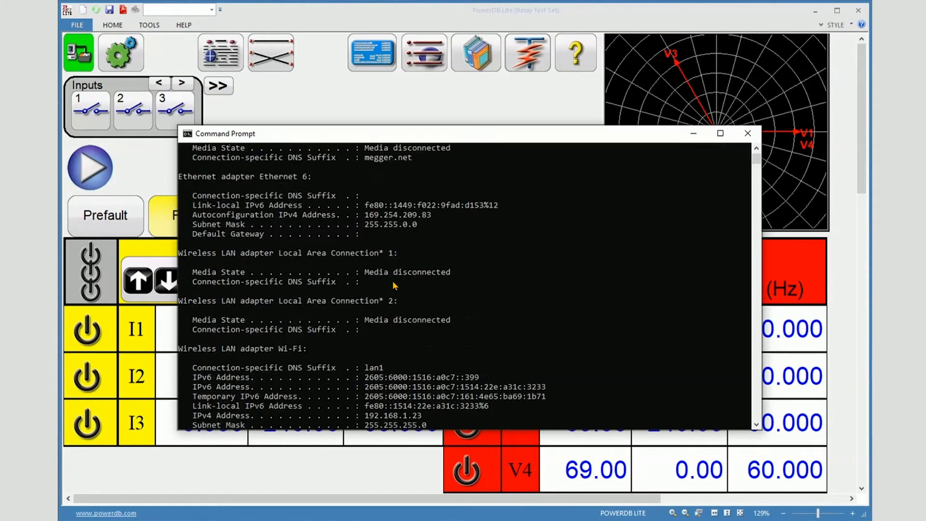
pyautogui.scroll(3)
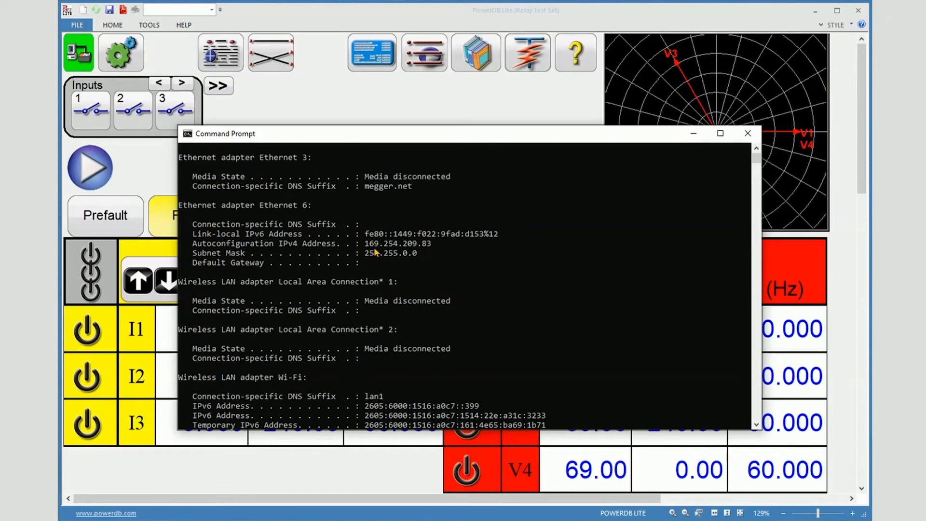
pyautogui.moveTo(370, 252)
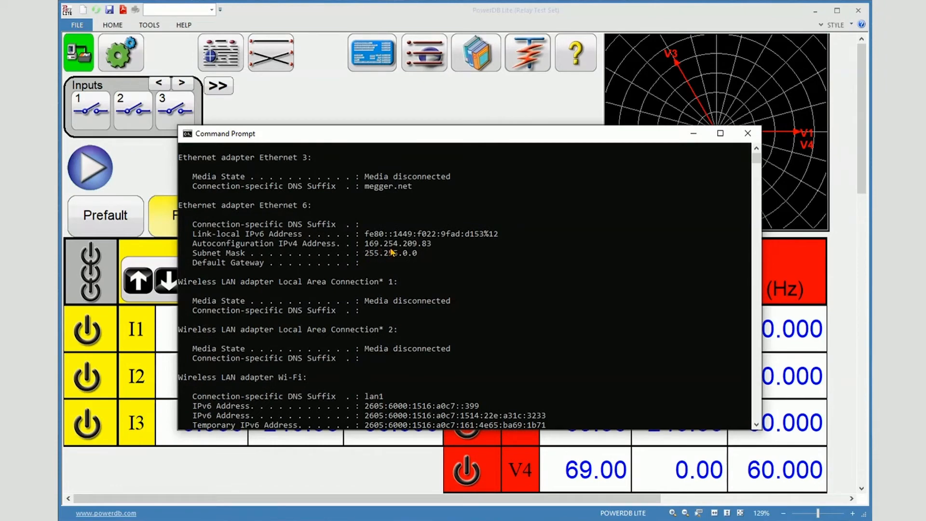
pyautogui.moveTo(424, 253)
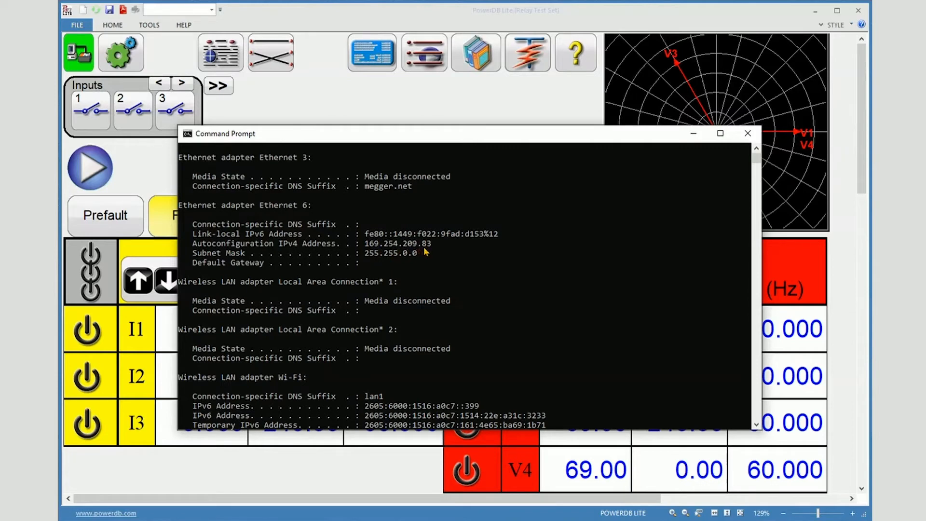
pyautogui.moveTo(420, 252)
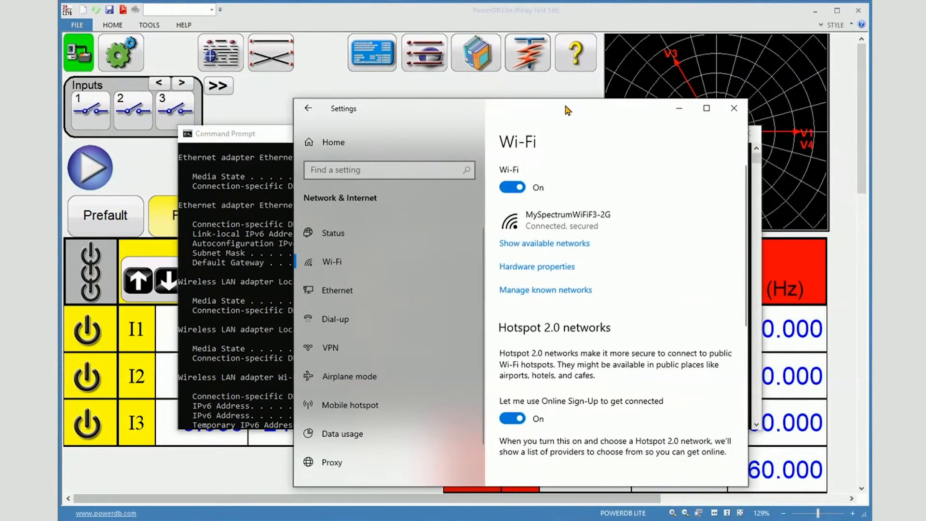
# Step: Go from Settings Ethernet to the adapter list and review Ethernet 6 connection details
pyautogui.click(337, 290)
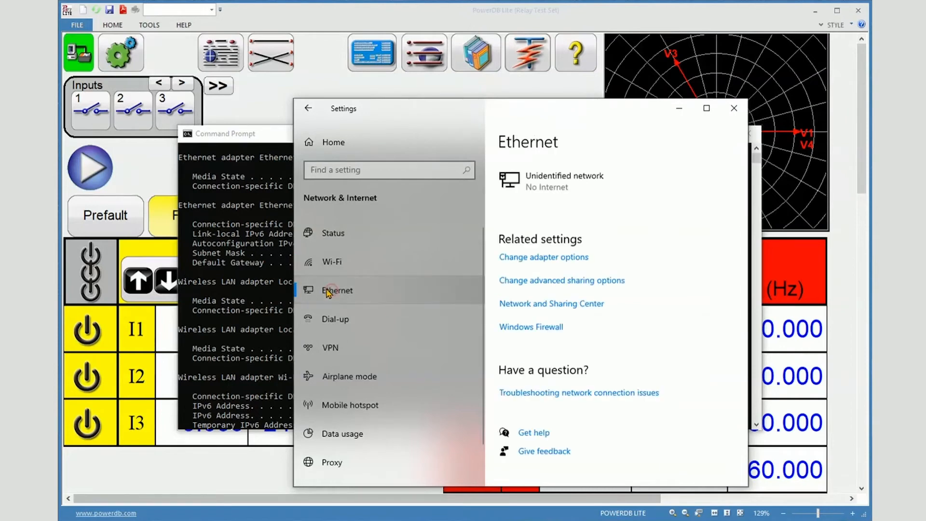
pyautogui.click(543, 256)
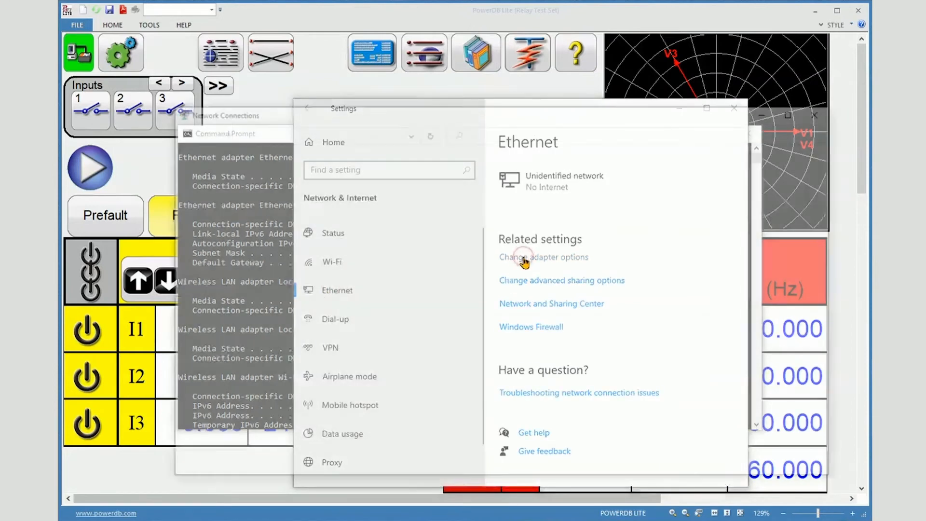
pyautogui.click(543, 256)
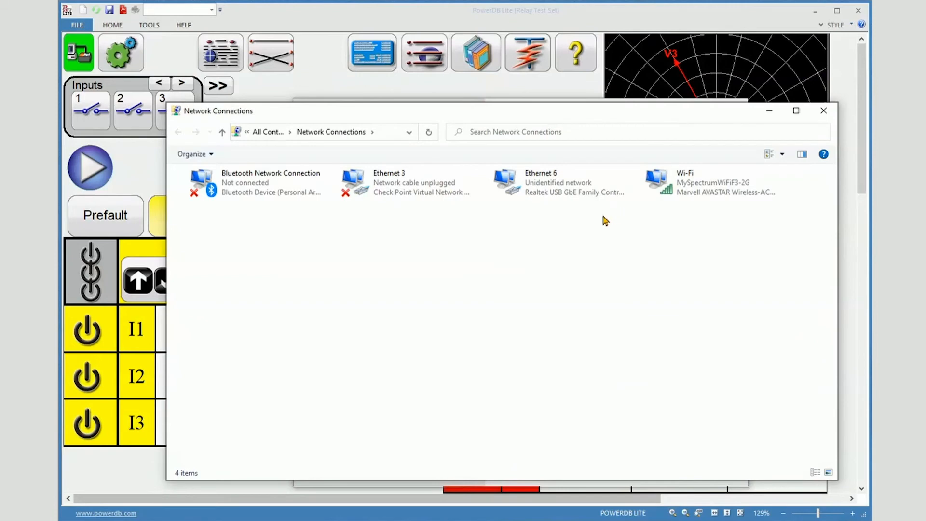
pyautogui.moveTo(529, 183)
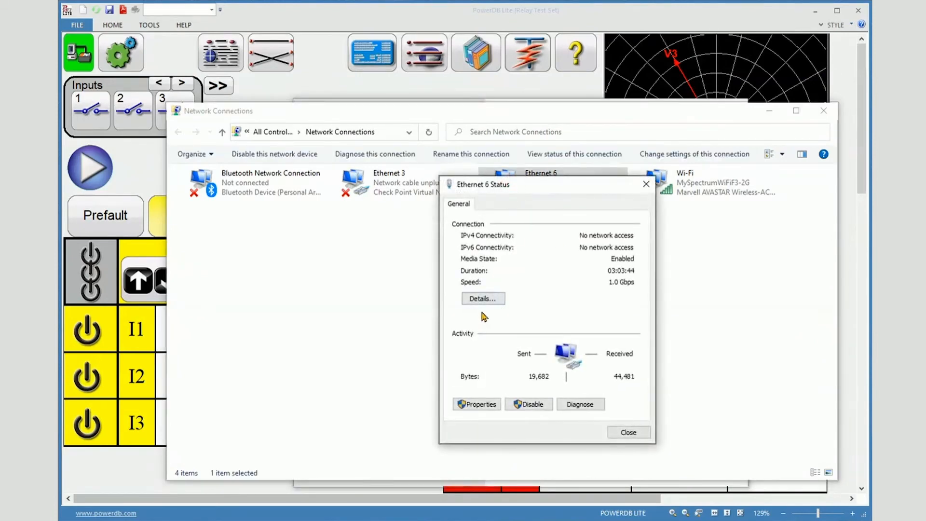
pyautogui.click(483, 298)
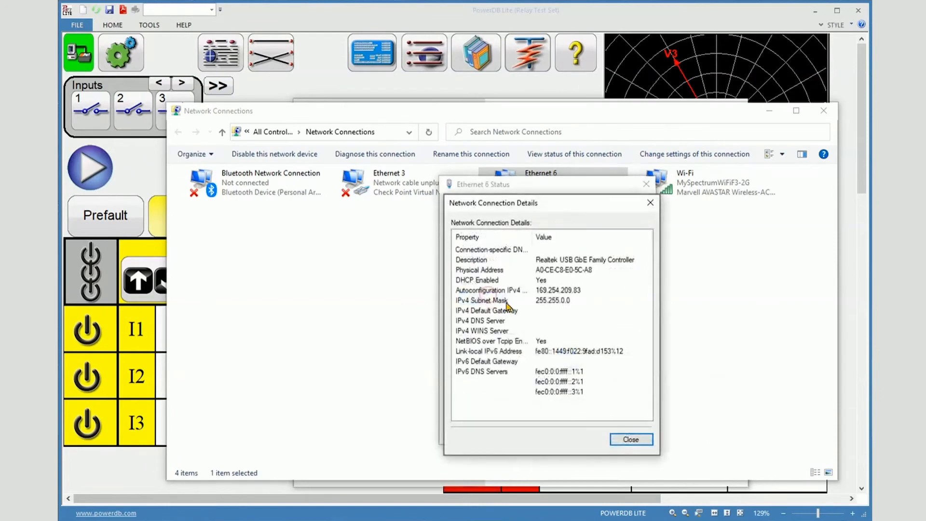
pyautogui.click(631, 439)
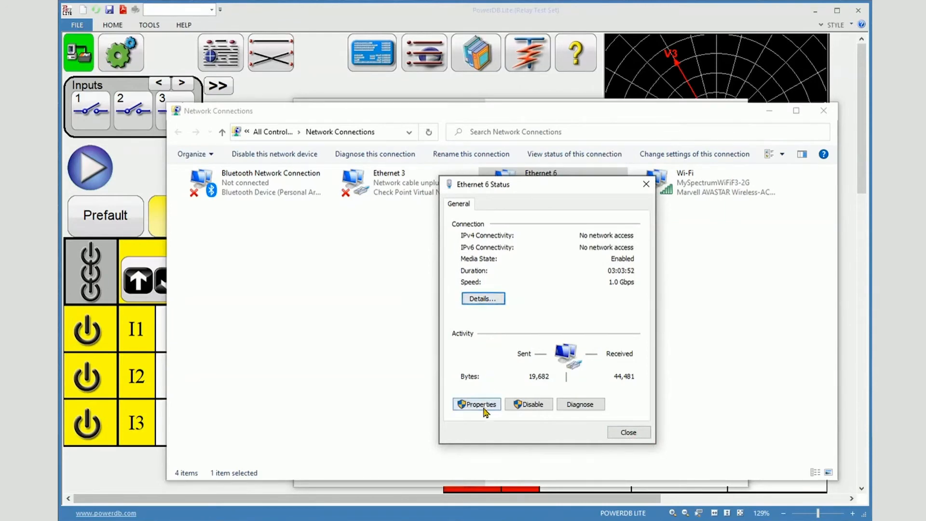
# Step: Bring up the Ethernet 6 adapter's Properties dialog
pyautogui.click(476, 404)
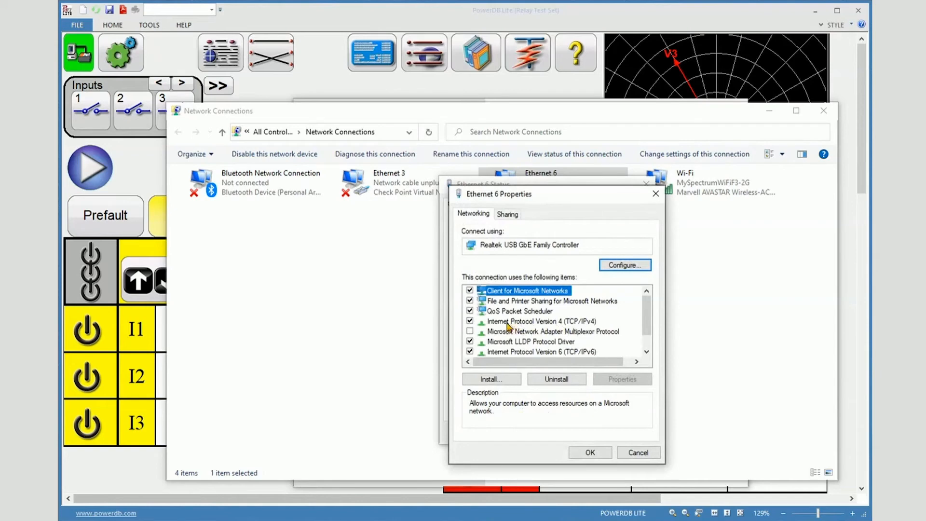
# Step: Select Internet Protocol Version 4 and view its automatic IP and DNS settings
pyautogui.click(540, 320)
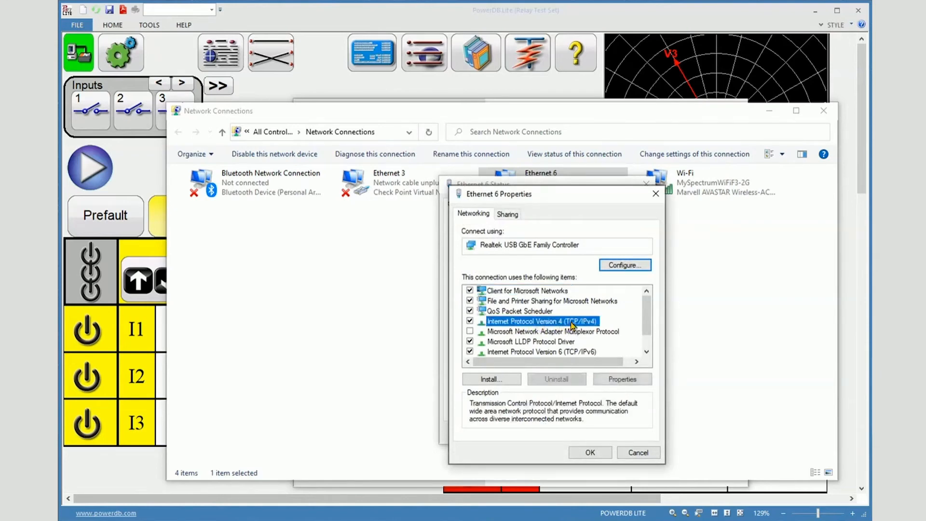
pyautogui.click(621, 378)
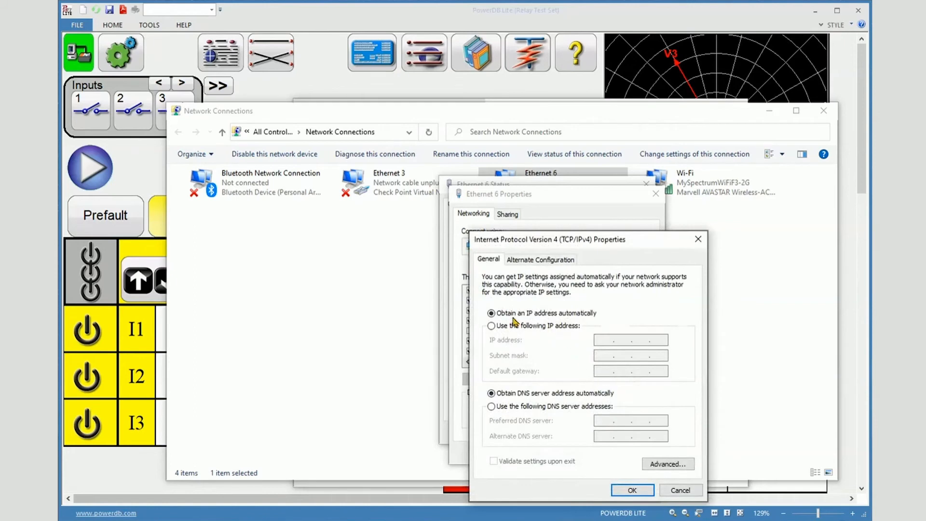
pyautogui.moveTo(567, 317)
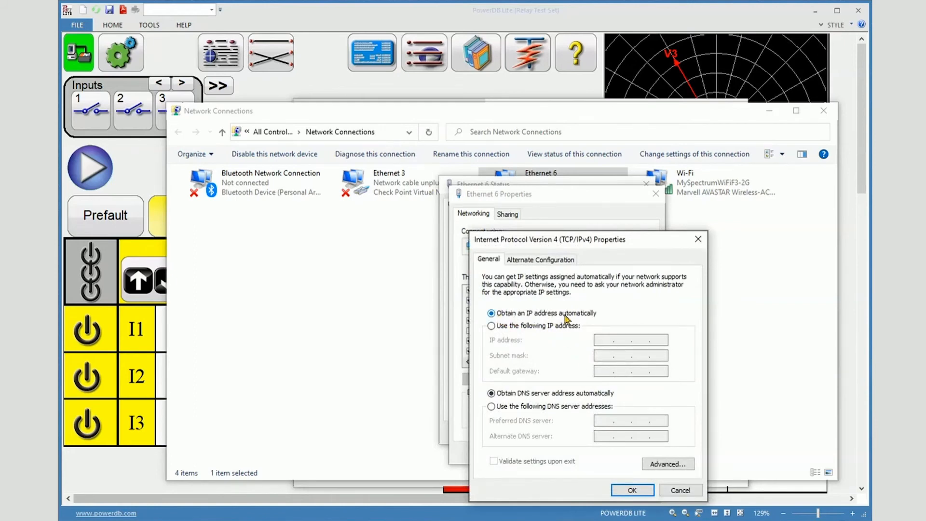
pyautogui.moveTo(570, 390)
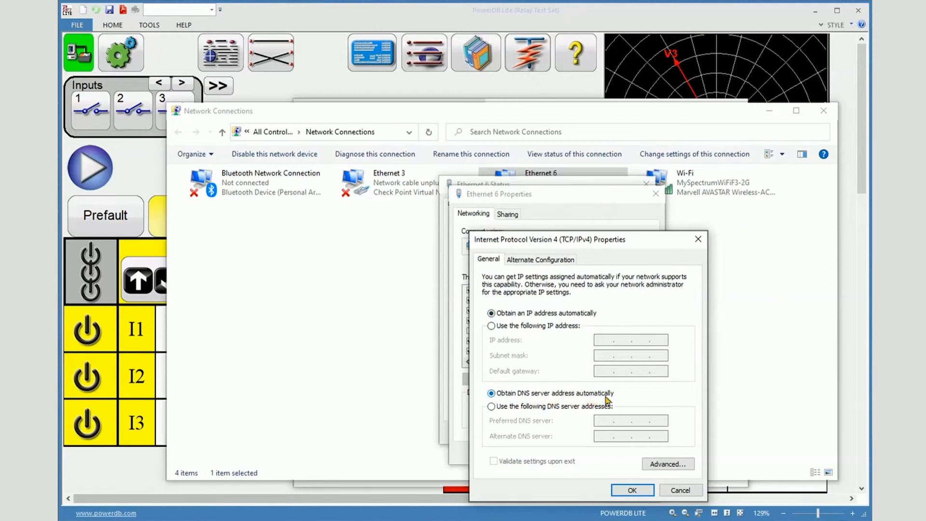
pyautogui.moveTo(654, 356)
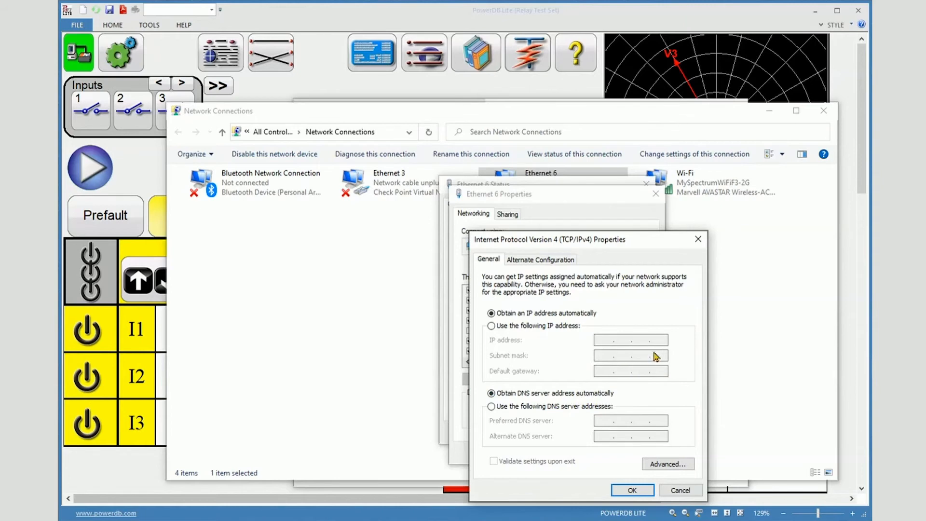
pyautogui.moveTo(655, 386)
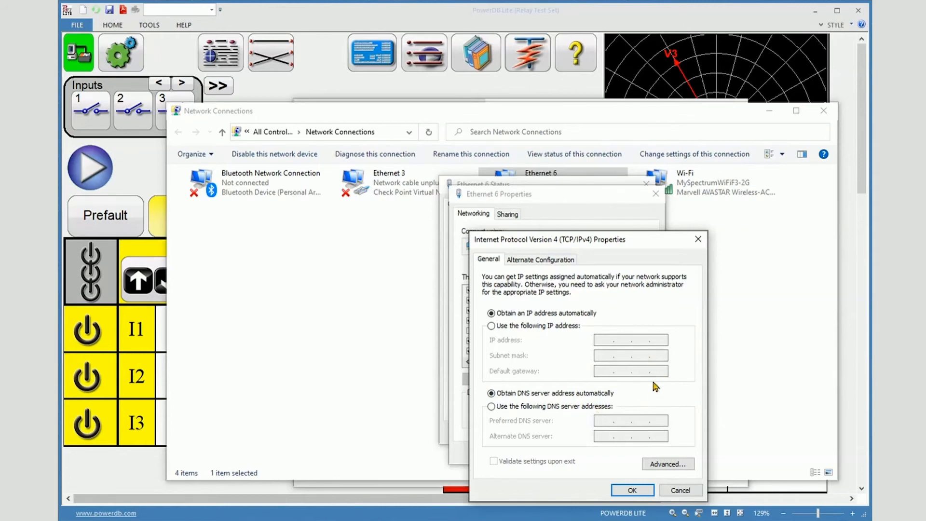
pyautogui.moveTo(599, 333)
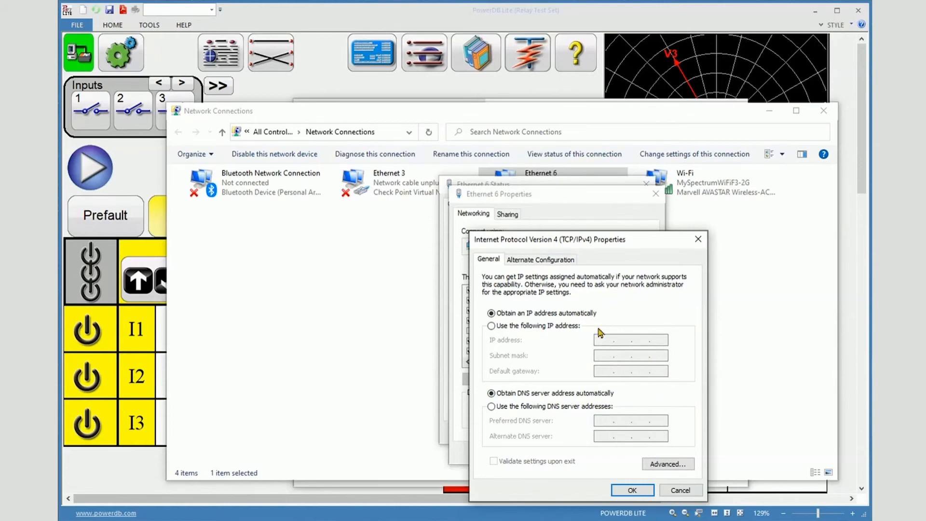
pyautogui.moveTo(636, 334)
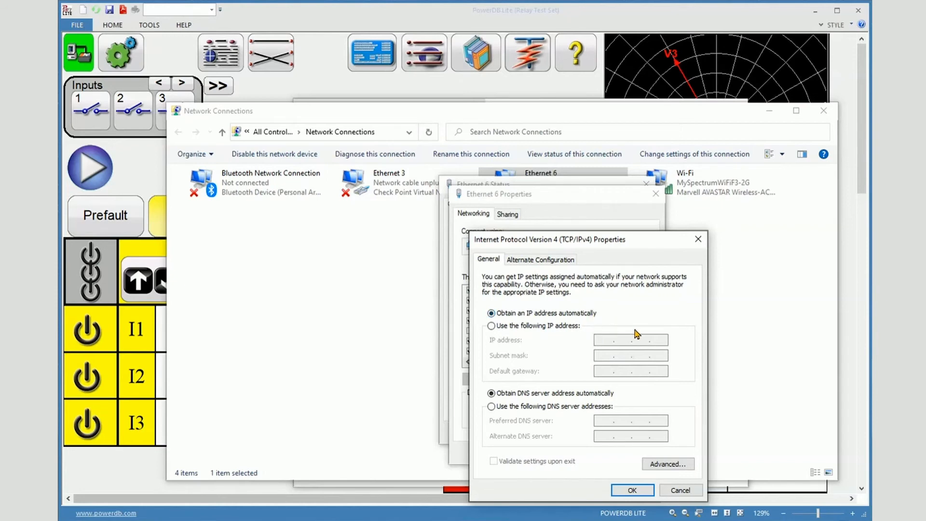
pyautogui.moveTo(637, 318)
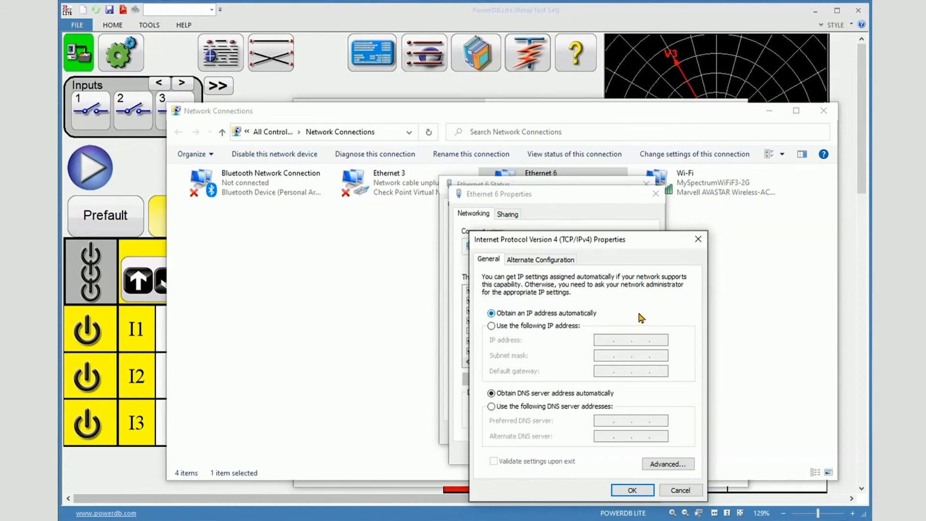
pyautogui.moveTo(576, 357)
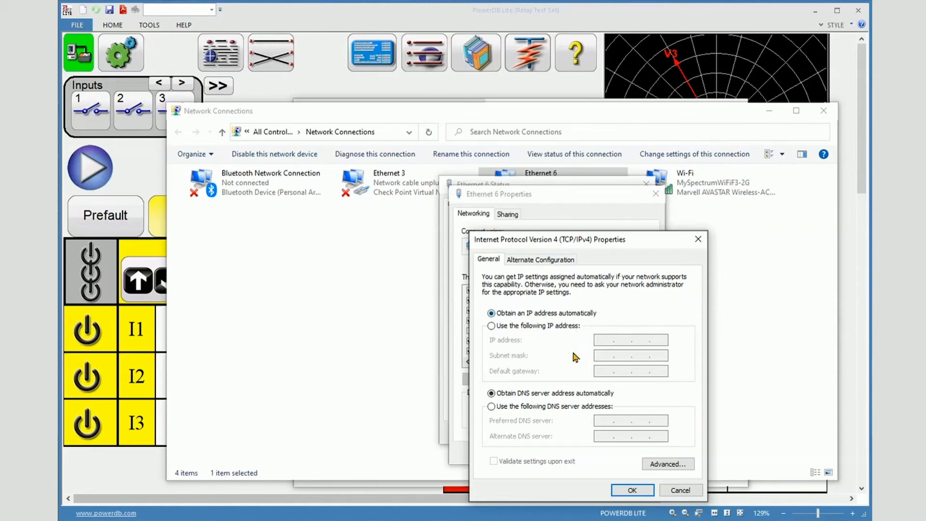
pyautogui.moveTo(640, 319)
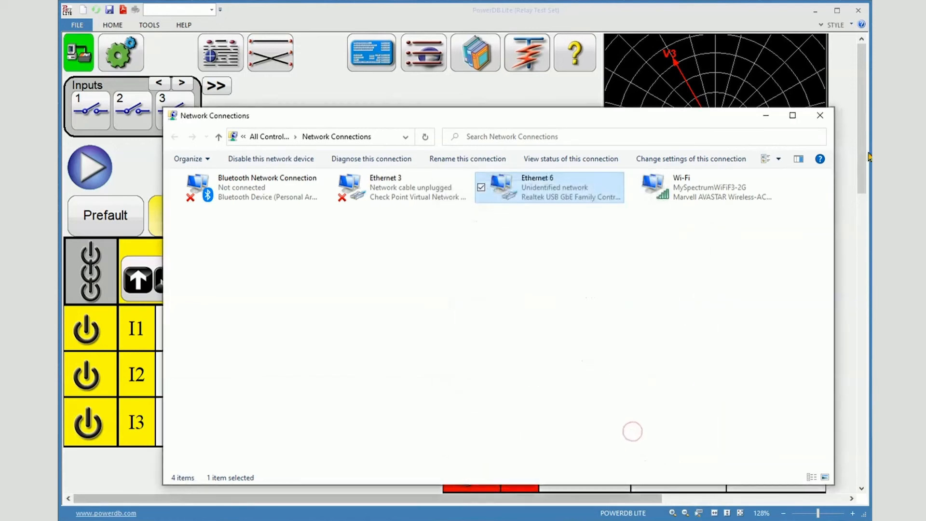
# Step: Close Network Connections and open the SMRT System Configuration gear
pyautogui.click(820, 114)
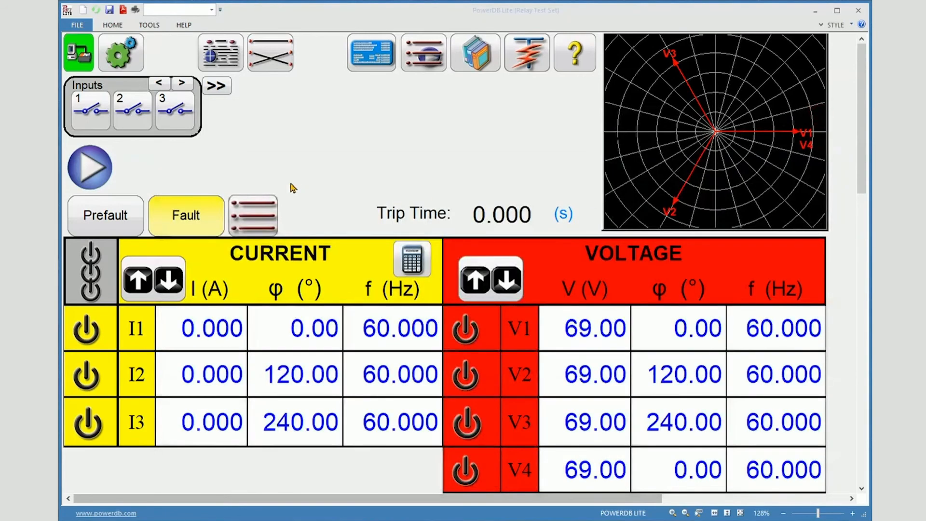
pyautogui.moveTo(120, 52)
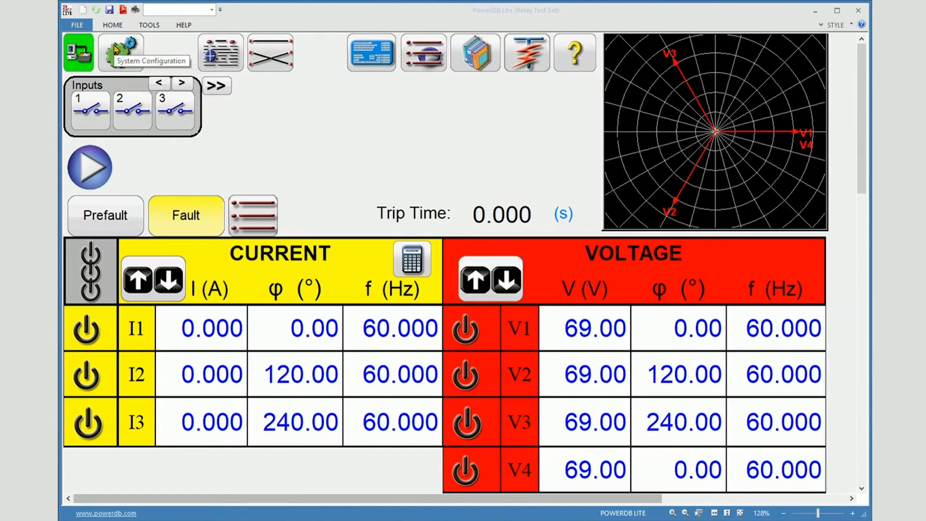
pyautogui.click(121, 52)
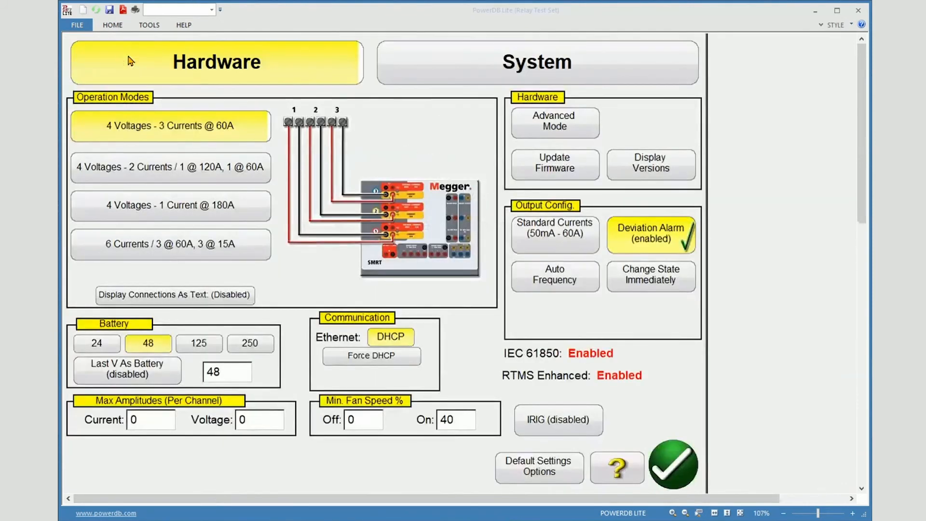
pyautogui.moveTo(414, 320)
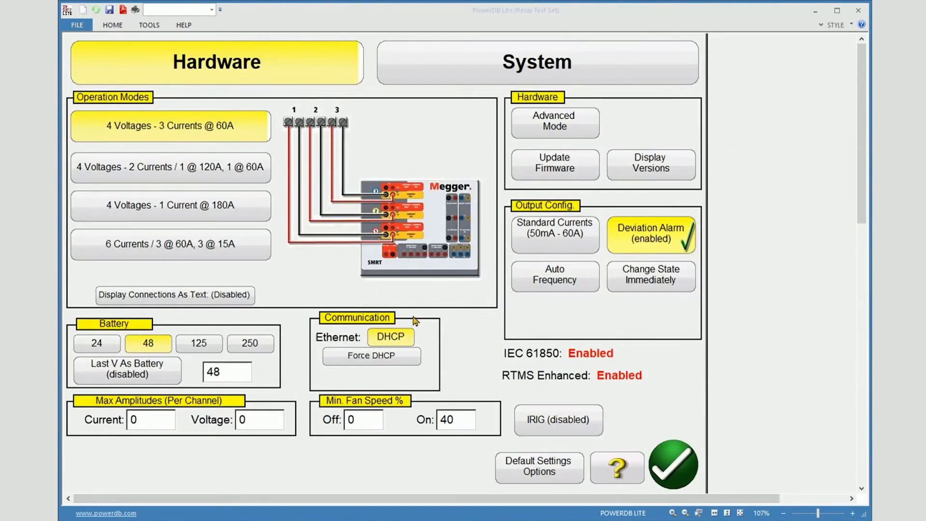
pyautogui.moveTo(391, 337)
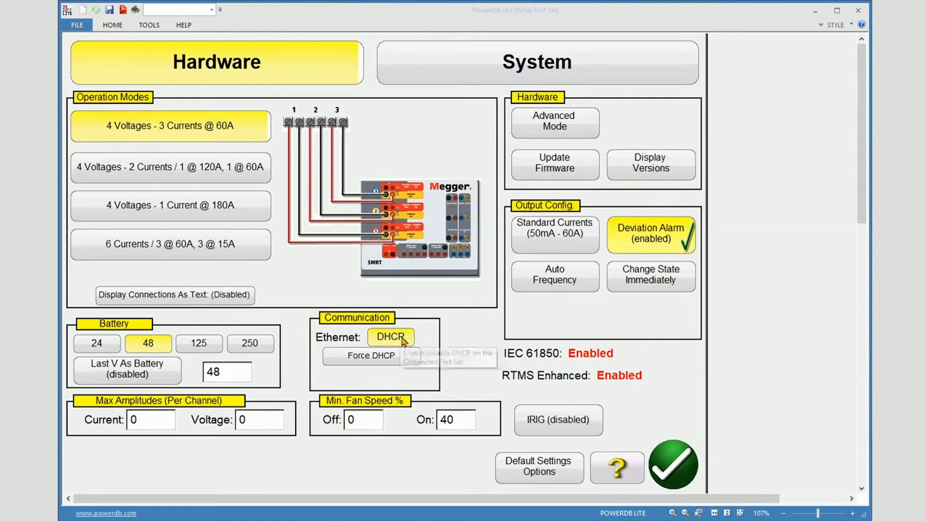
pyautogui.moveTo(411, 343)
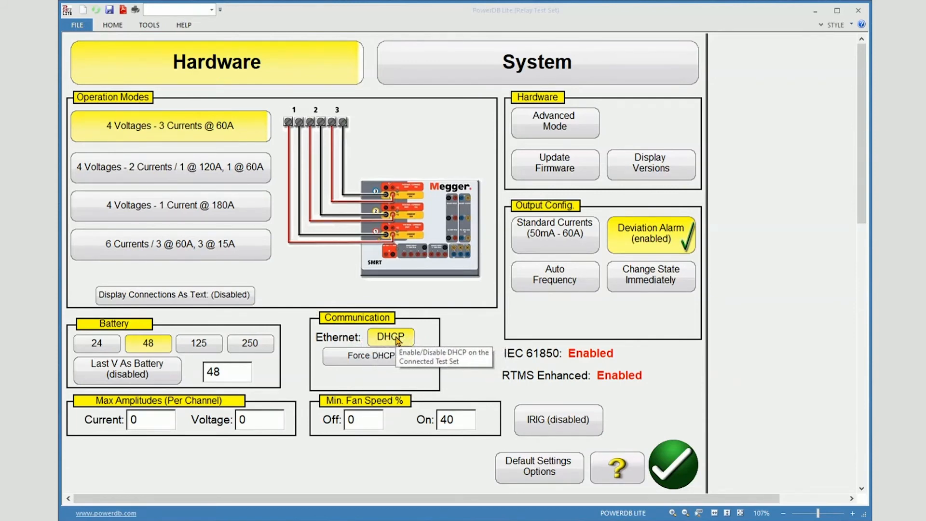
# Step: Disable DHCP on the SMRT's Ethernet so the static address 169.254.121.159 appears
pyautogui.click(389, 336)
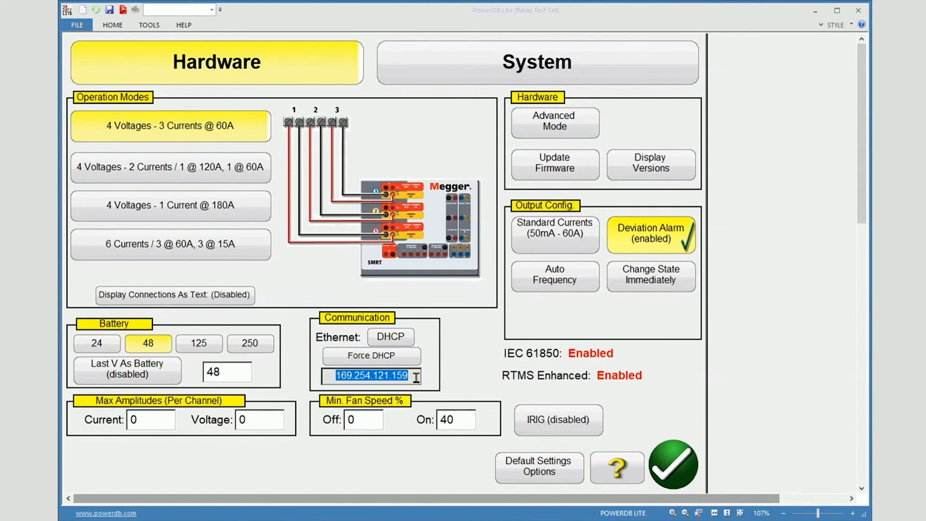
pyautogui.moveTo(667, 464)
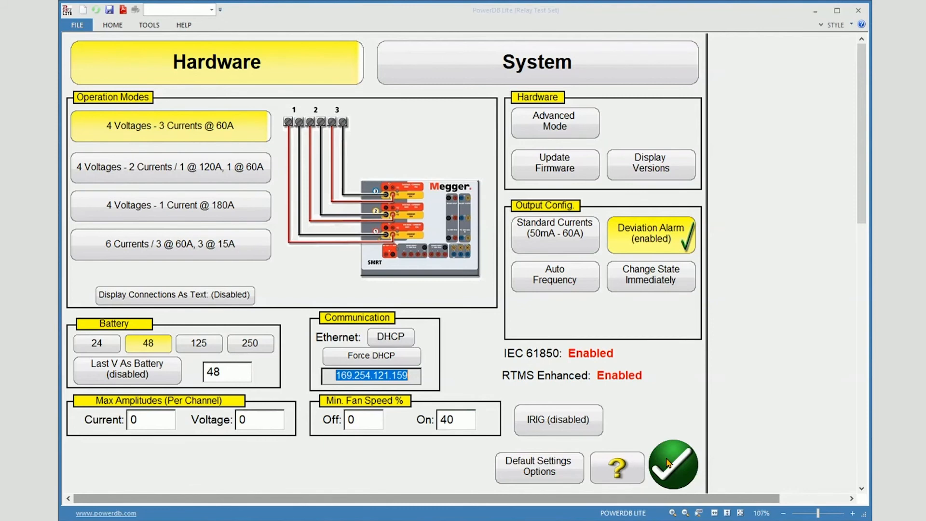
pyautogui.moveTo(502, 360)
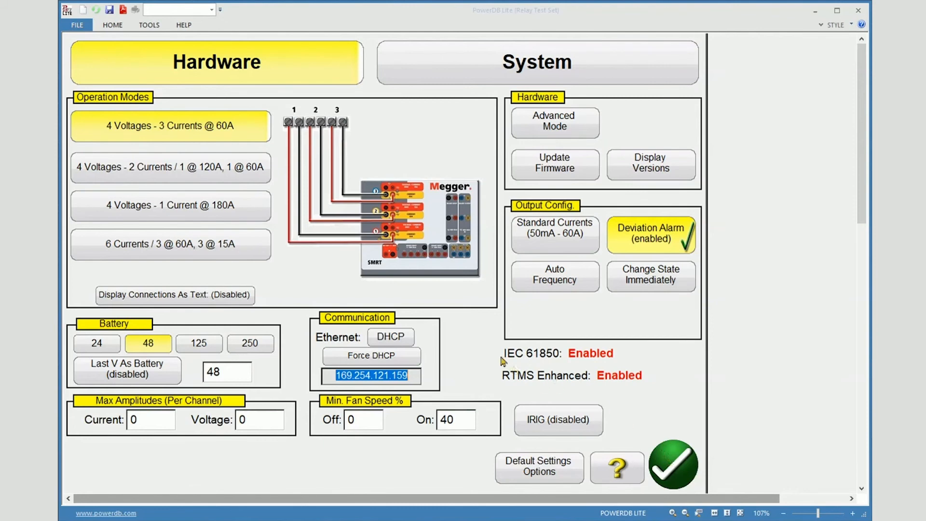
pyautogui.moveTo(391, 337)
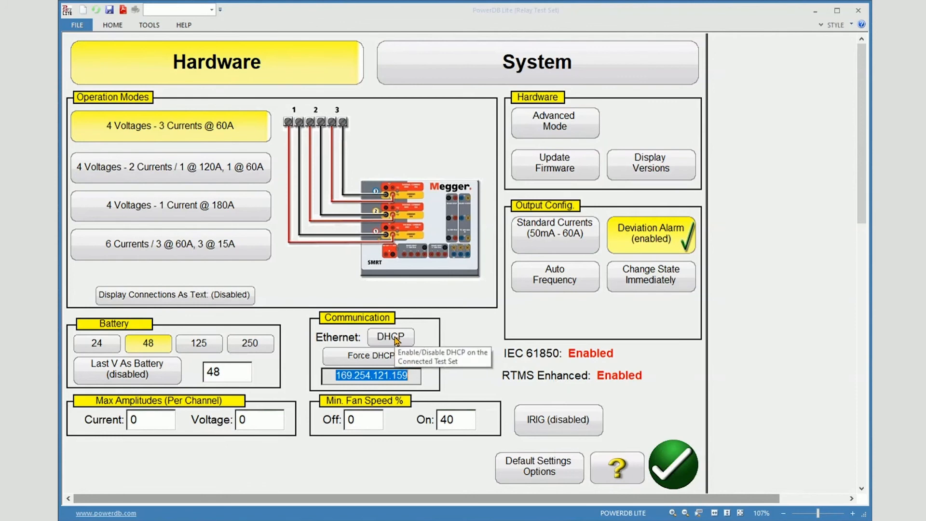
# Step: Re-enable DHCP on the SMRT's Ethernet, hiding the static address field
pyautogui.click(390, 336)
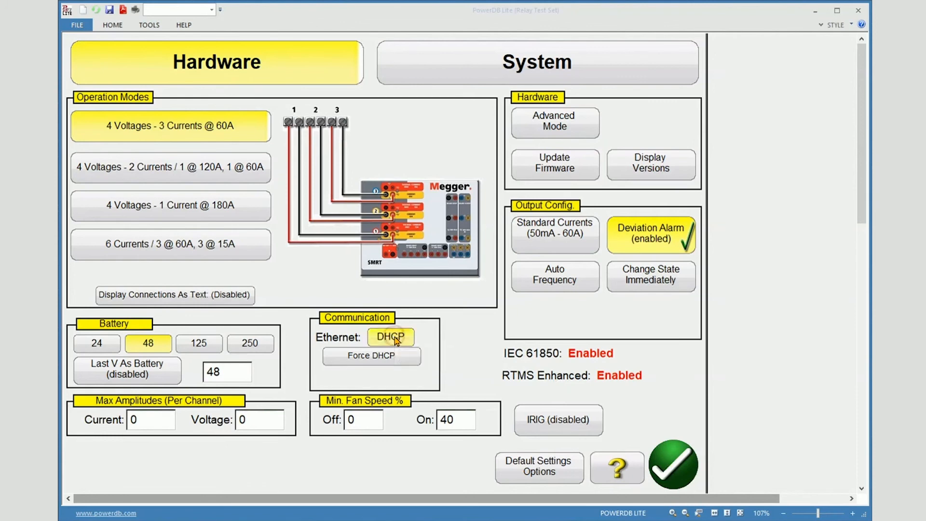
pyautogui.moveTo(434, 342)
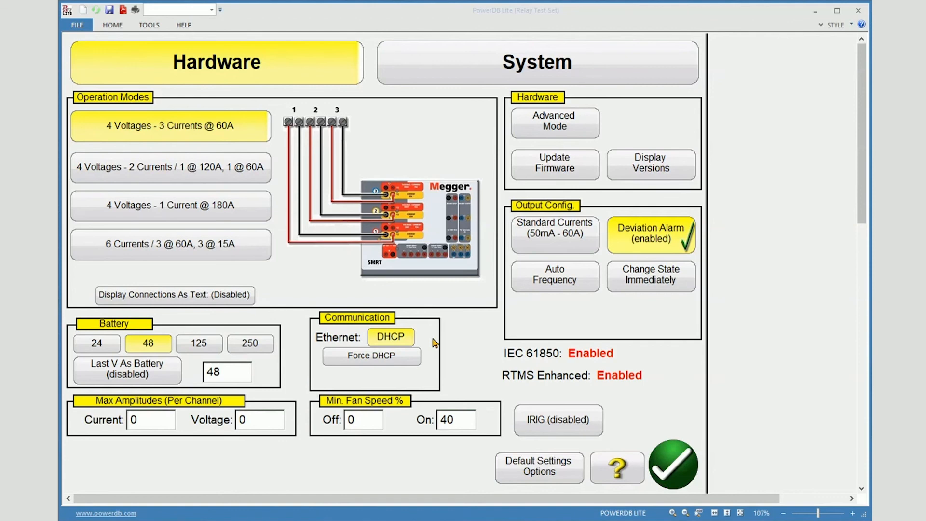
pyautogui.moveTo(387, 340)
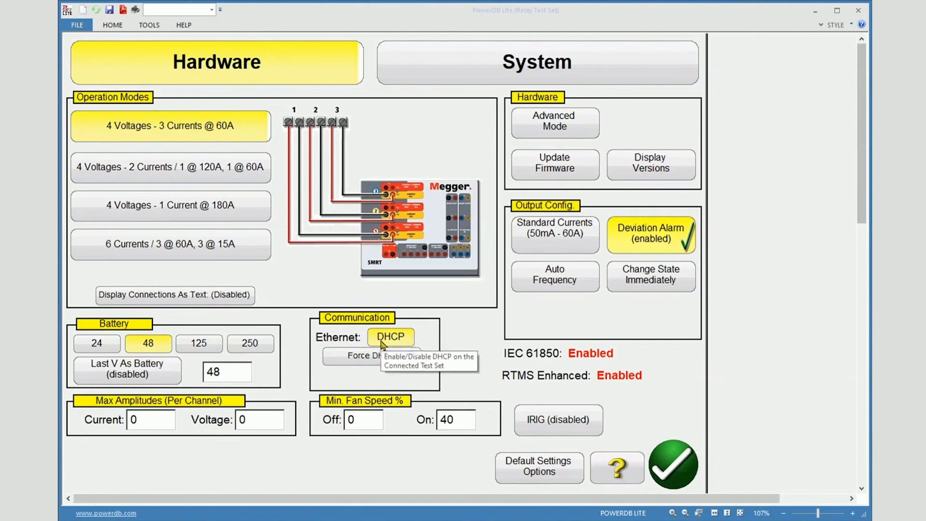